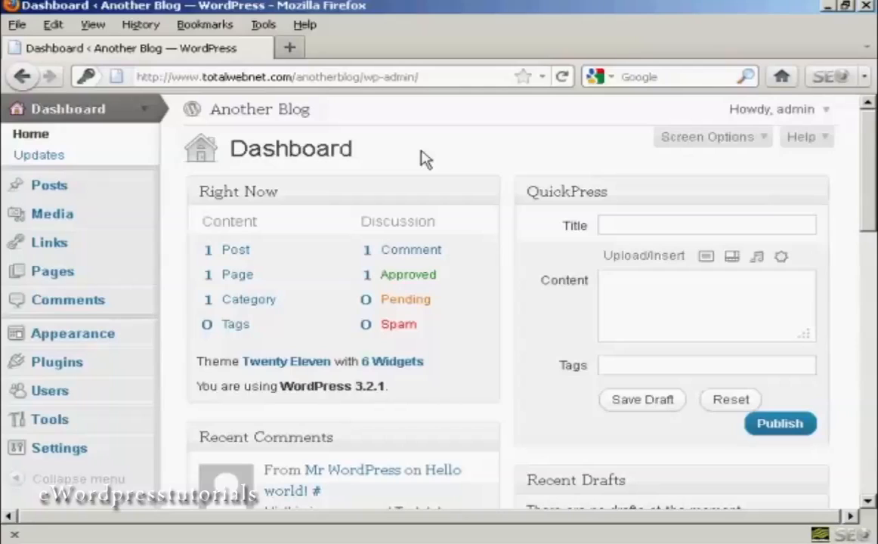
mouse_move(217, 203)
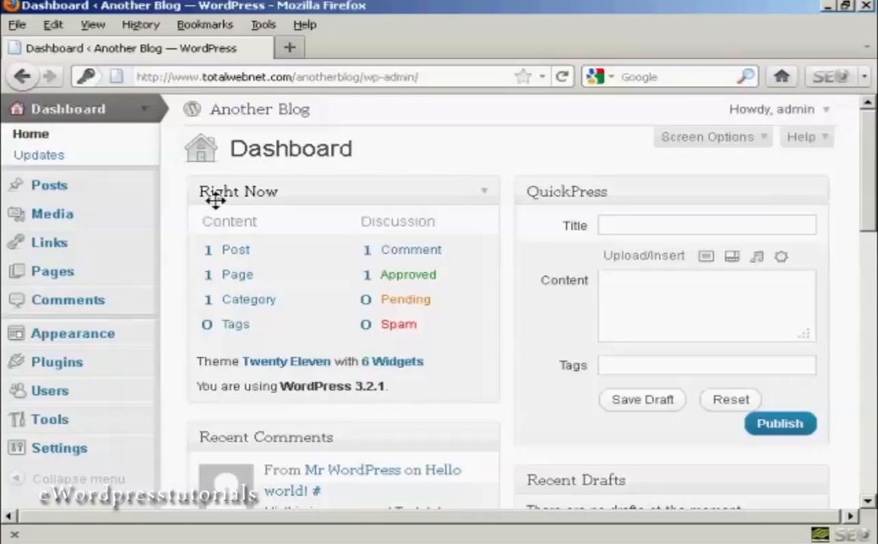
mouse_move(238, 260)
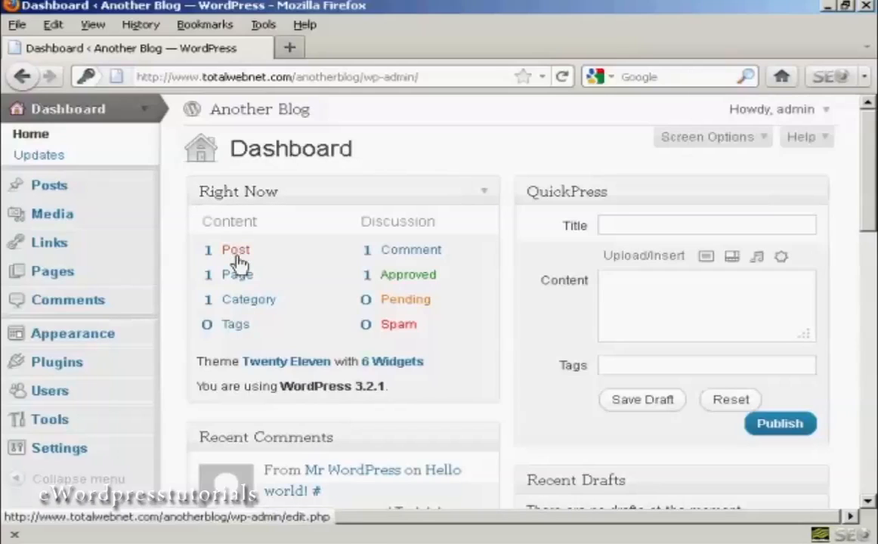
mouse_move(241, 306)
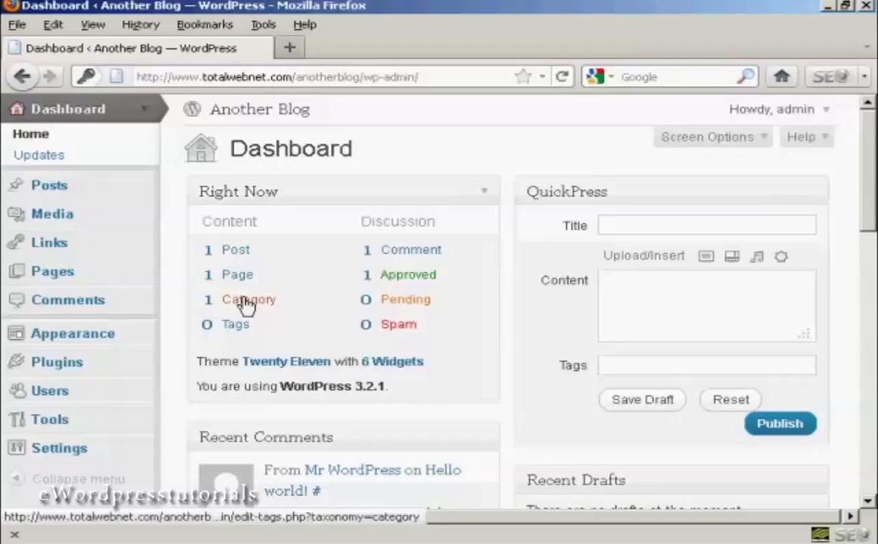
mouse_move(483, 206)
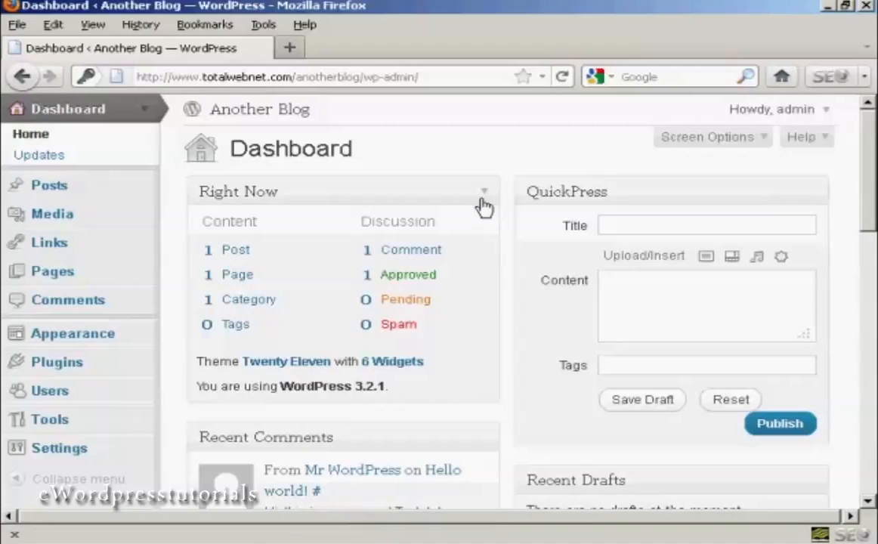
mouse_move(391, 167)
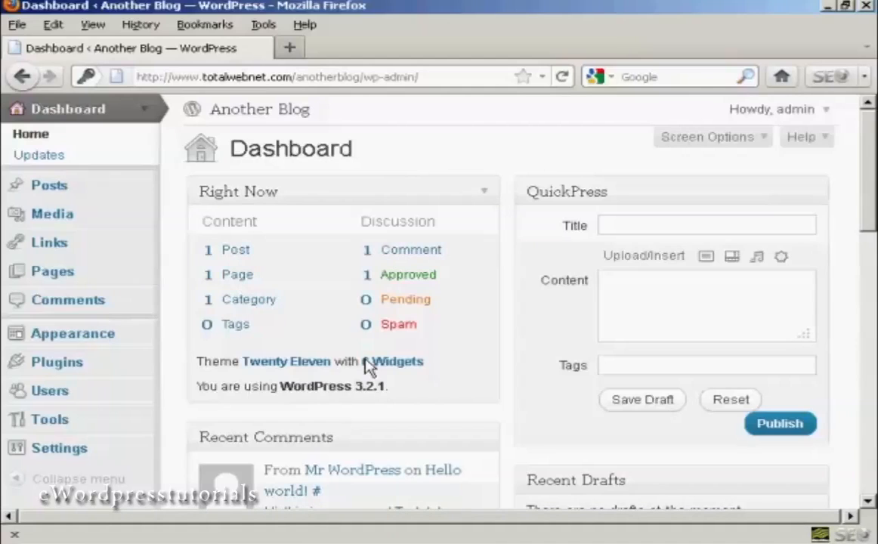
Step: Trash Mr WordPress's sample comment from the Dashboard's Recent Comments box
scroll("down", 3)
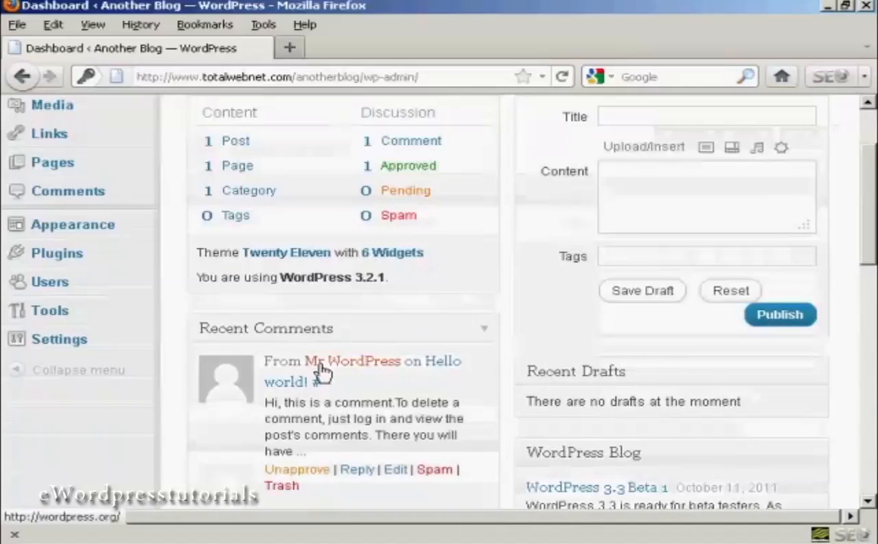
mouse_move(350, 378)
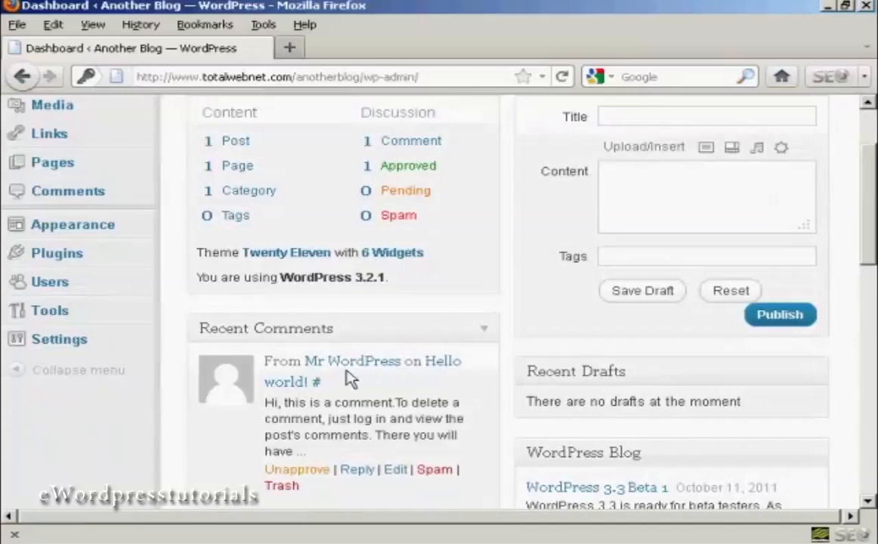
mouse_move(297, 470)
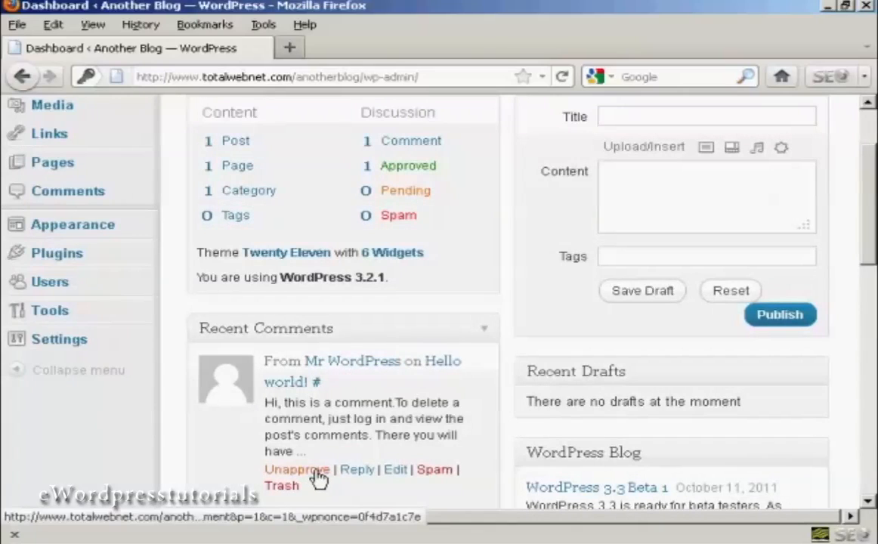
left_click(295, 469)
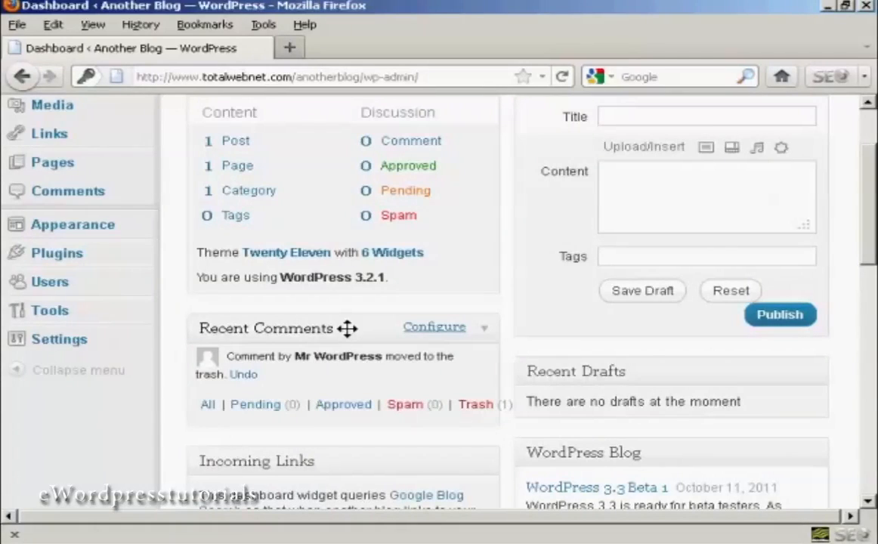
mouse_move(473, 269)
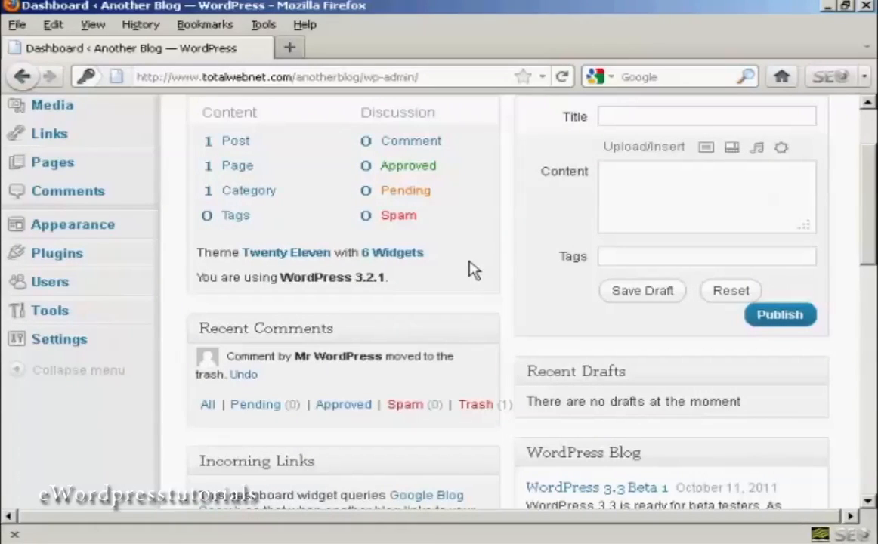
mouse_move(215, 268)
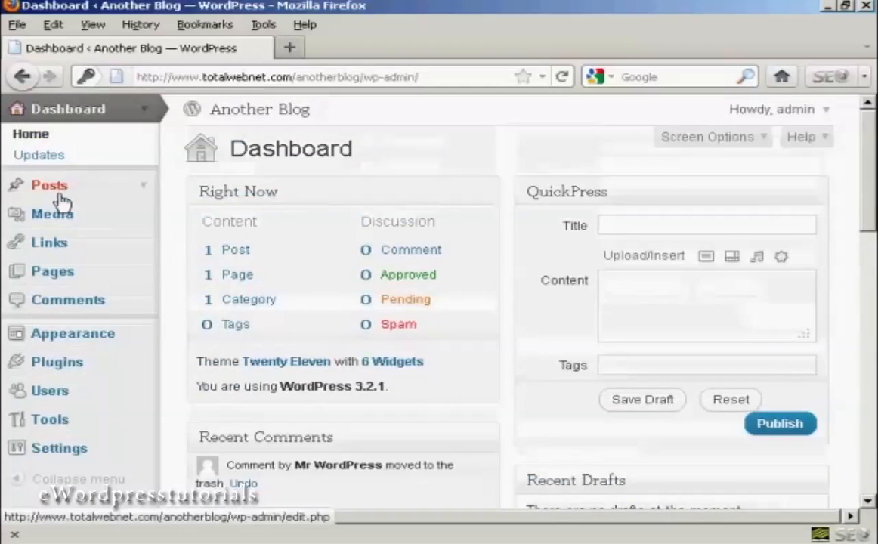
Step: Move the Hello world! post to the trash from the Posts list
left_click(49, 185)
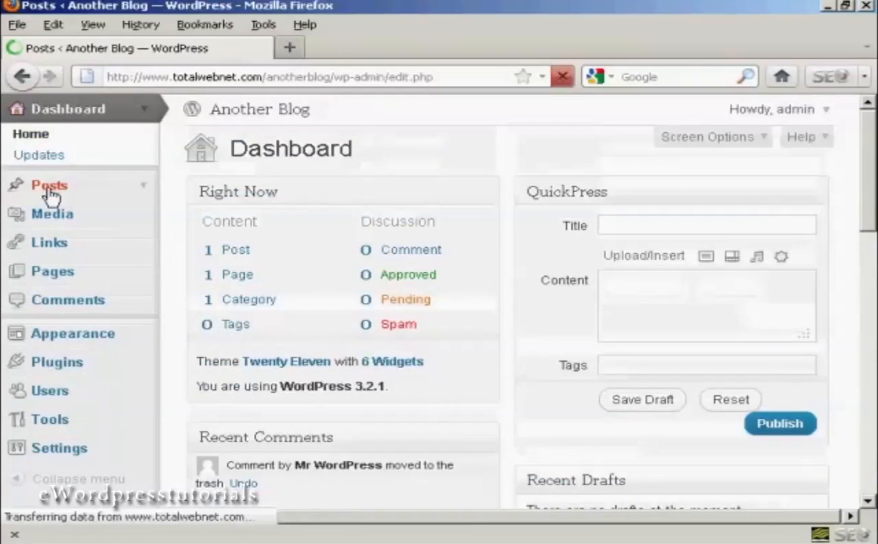
left_click(49, 185)
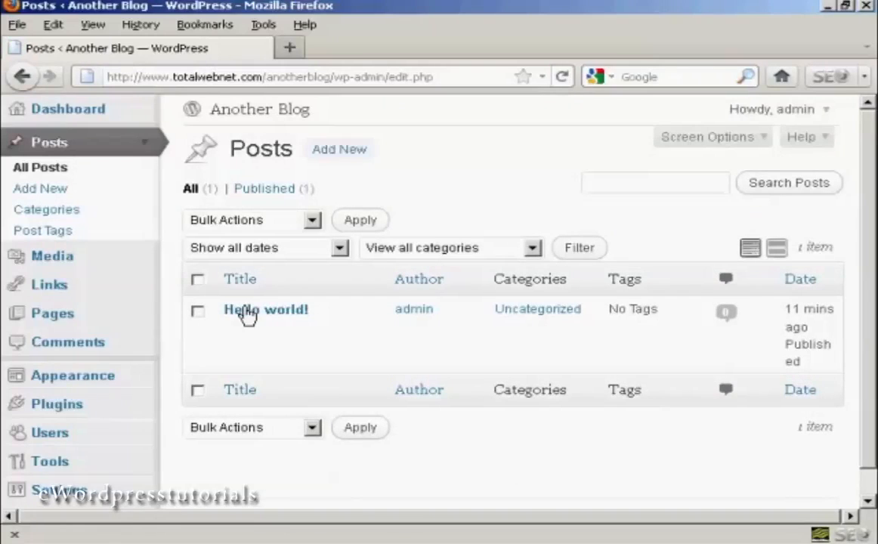
mouse_move(266, 309)
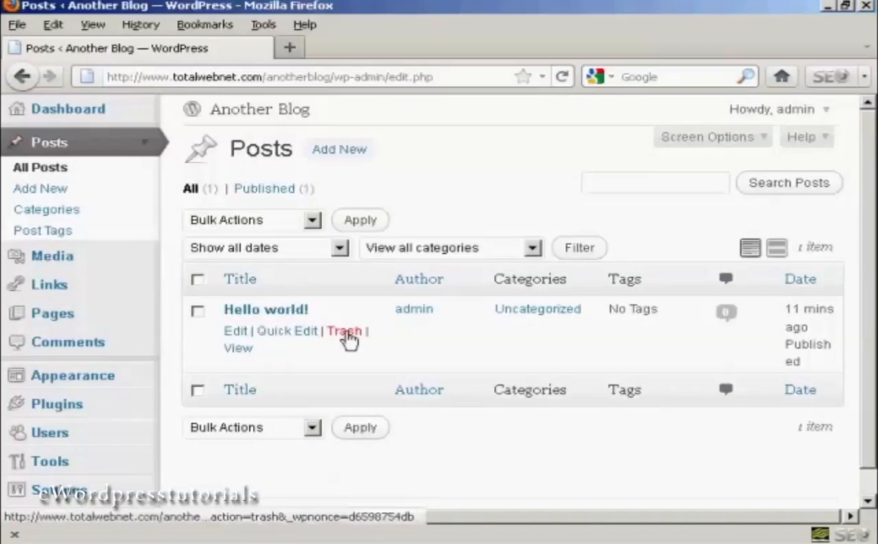
mouse_move(344, 331)
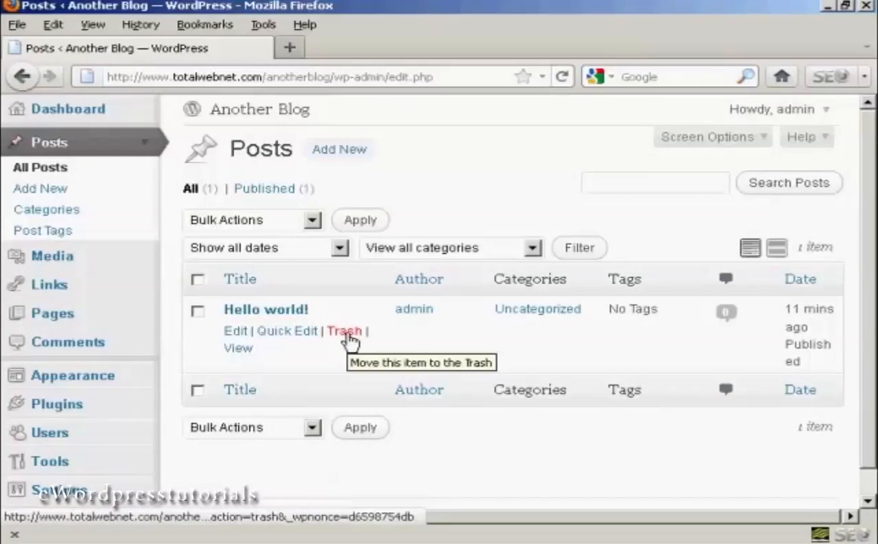
left_click(344, 331)
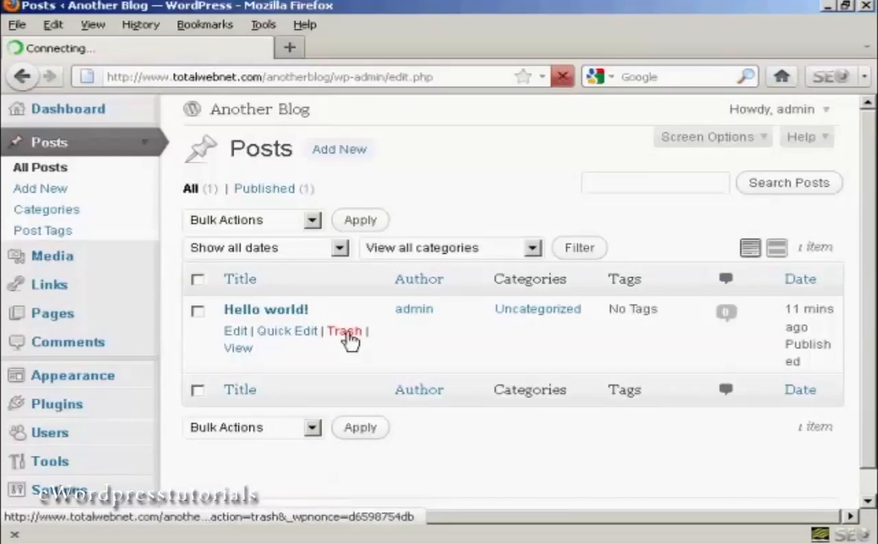
left_click(344, 331)
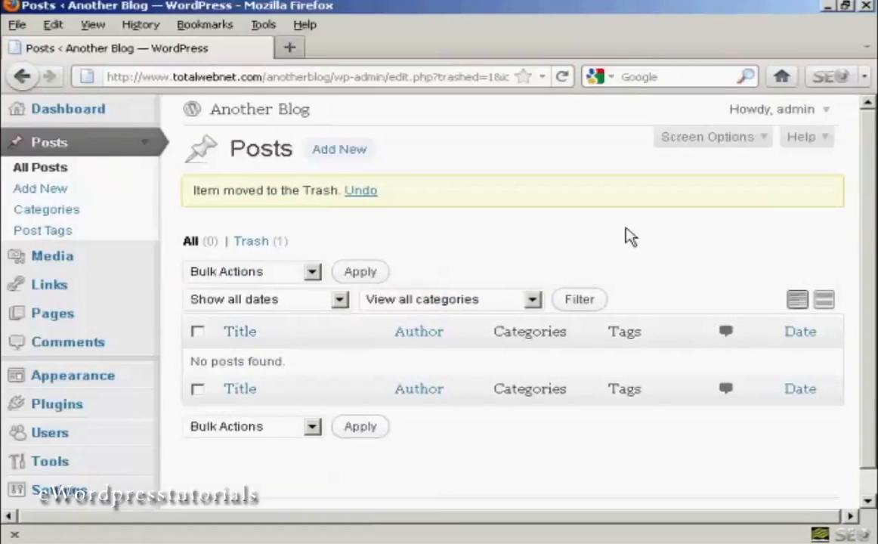
scroll("down", 3)
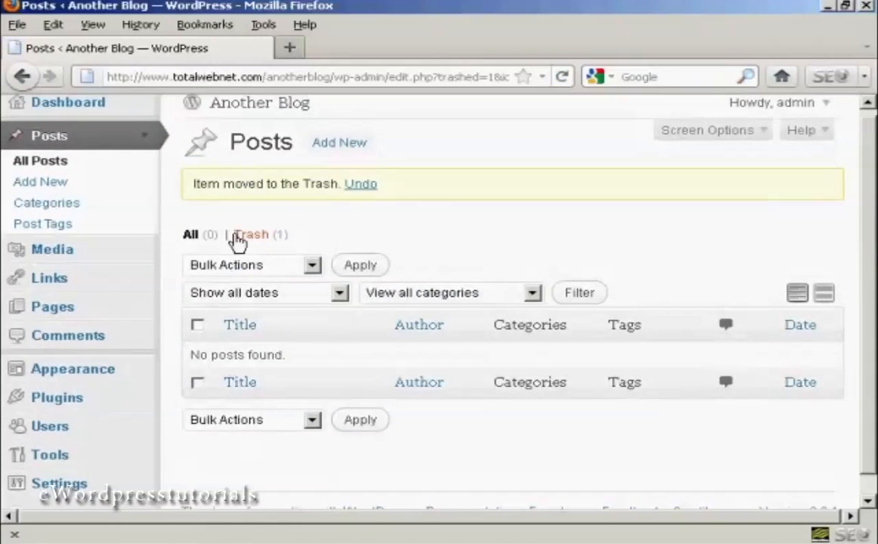
Step: Permanently delete Hello world! from the Posts trash view
left_click(251, 235)
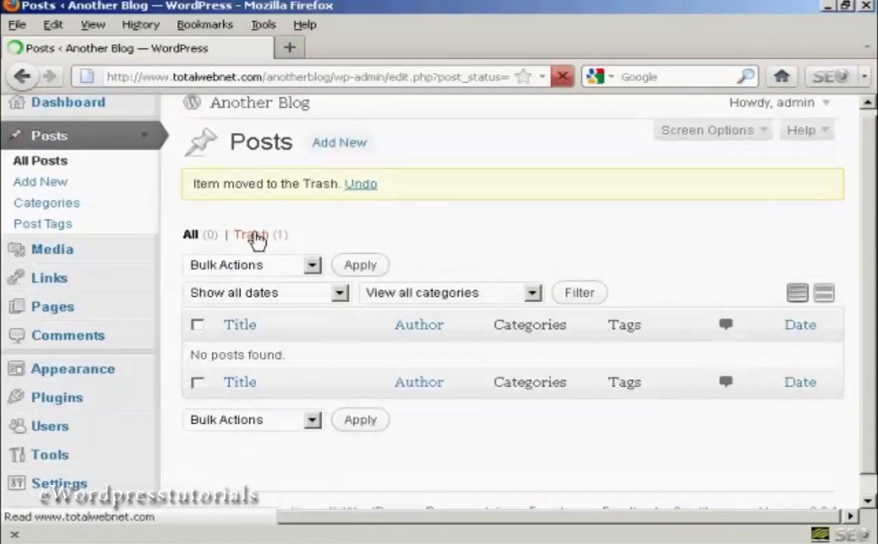
left_click(249, 234)
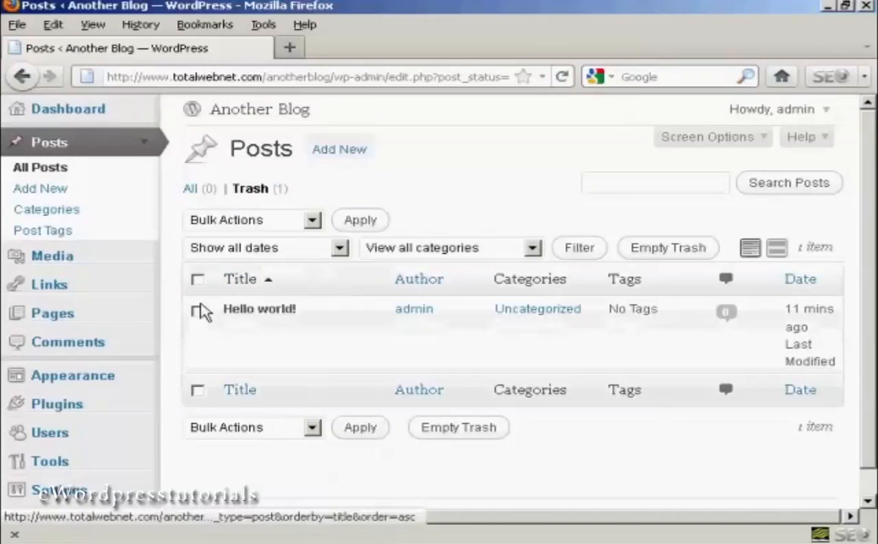
mouse_move(259, 309)
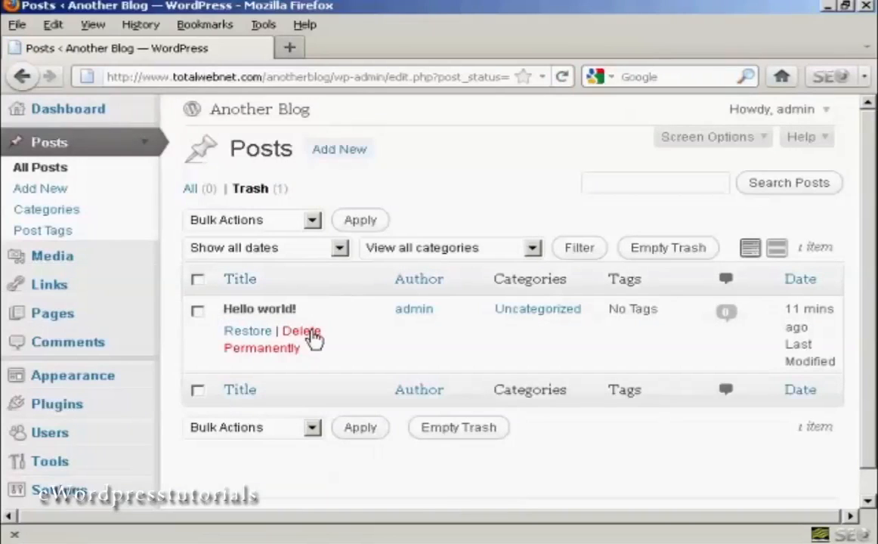
mouse_move(301, 331)
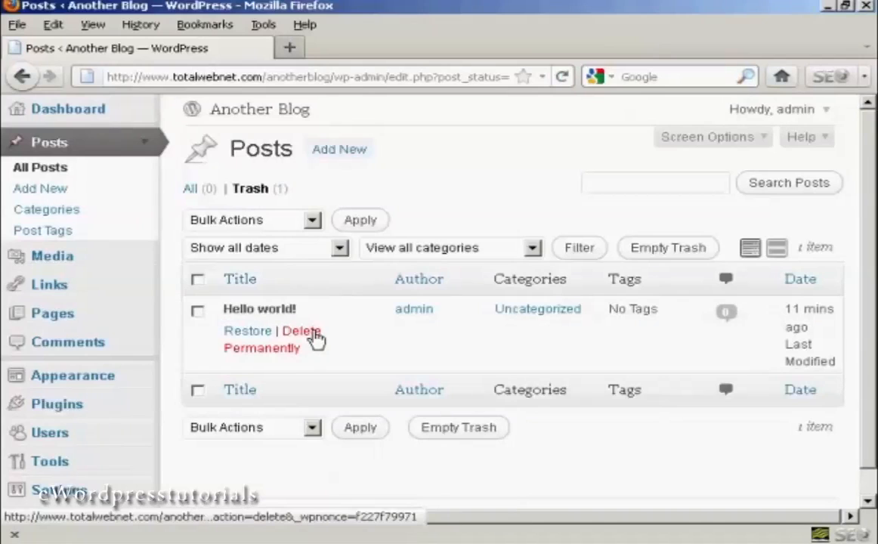
left_click(280, 339)
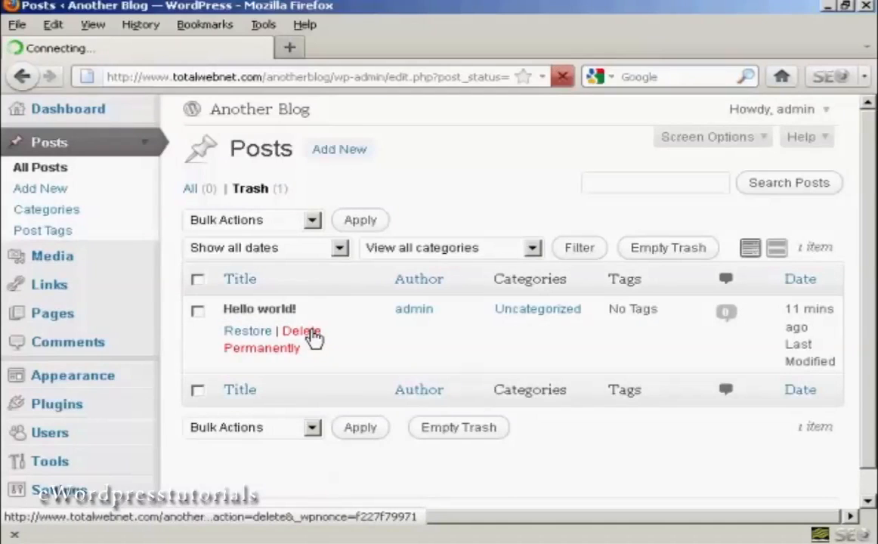
left_click(261, 339)
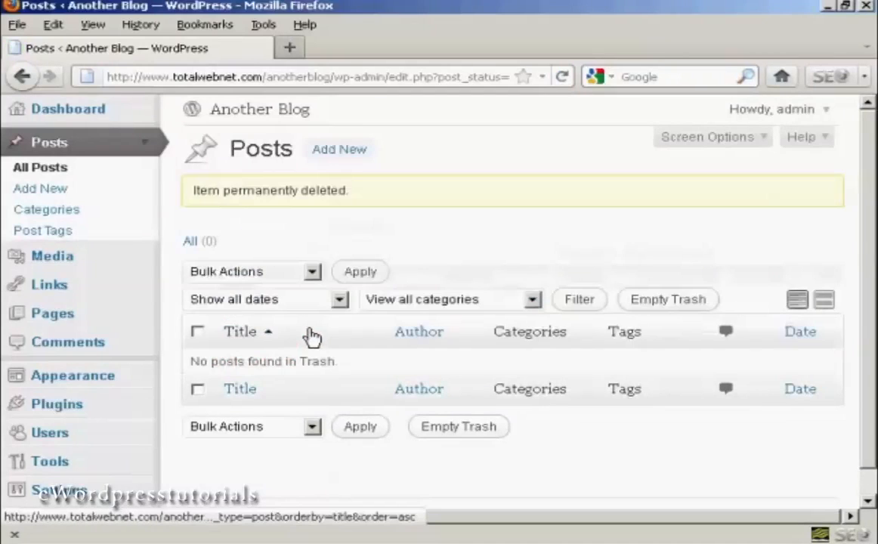
mouse_move(312, 300)
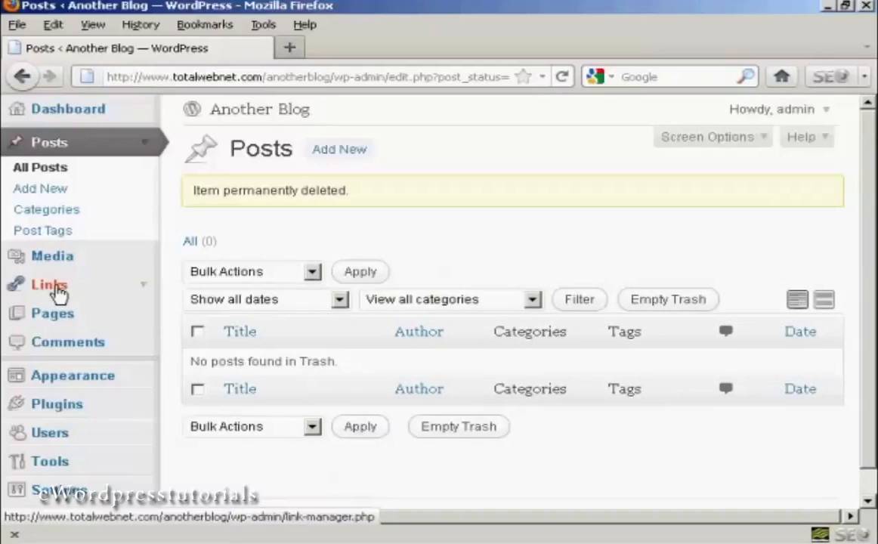
left_click(49, 284)
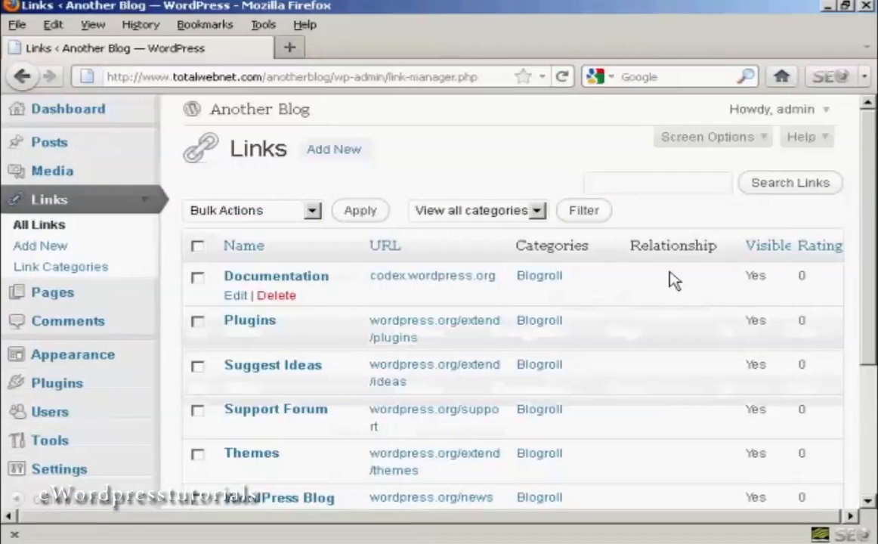
mouse_move(873, 160)
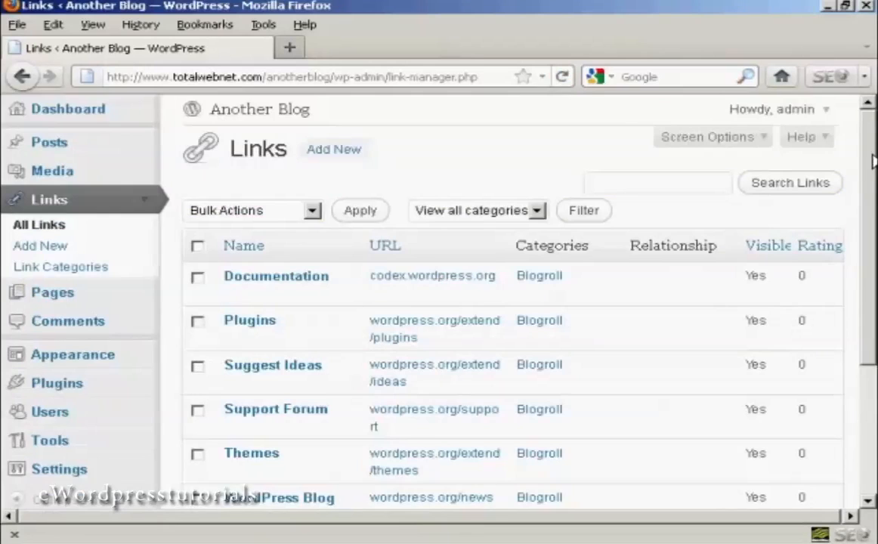
scroll("down", 3)
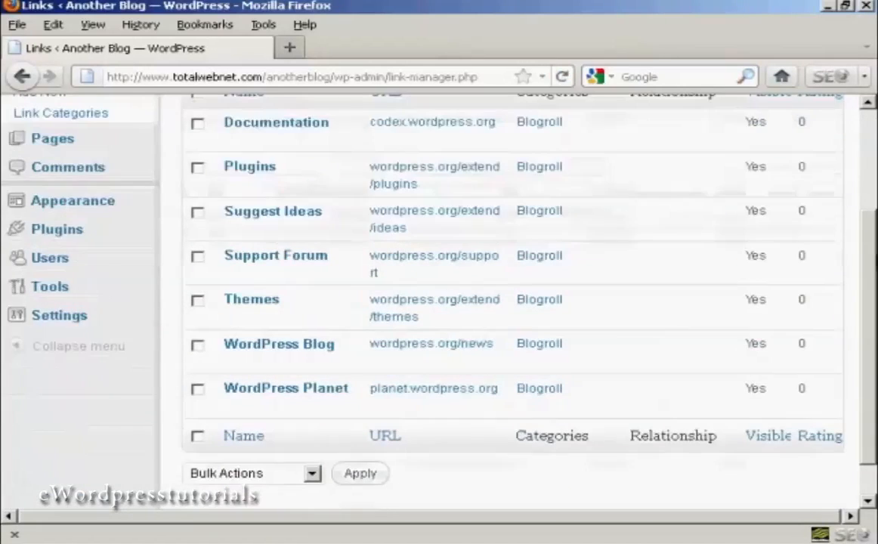
scroll("down", 3)
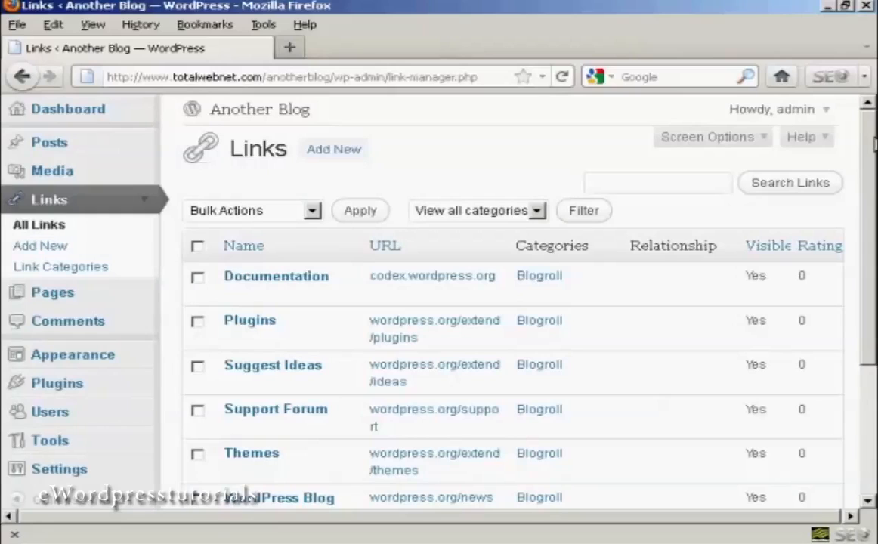
mouse_move(592, 139)
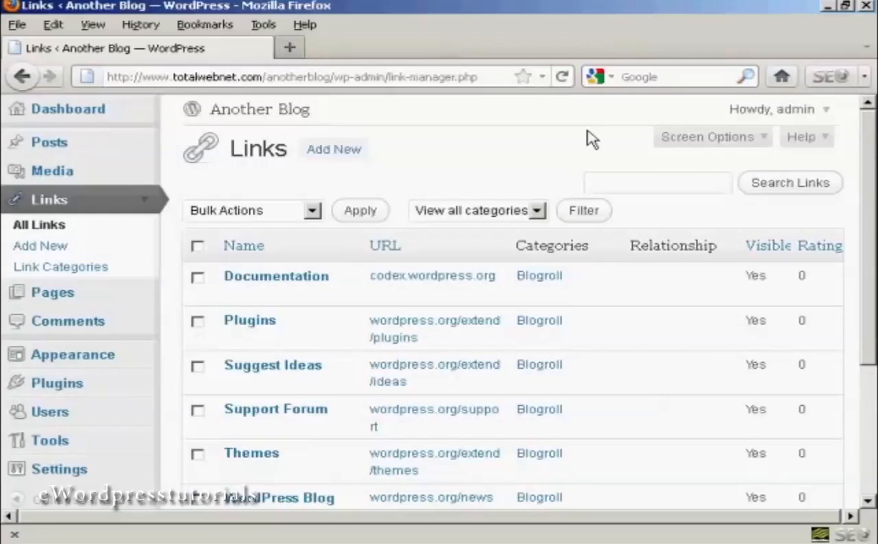
mouse_move(199, 250)
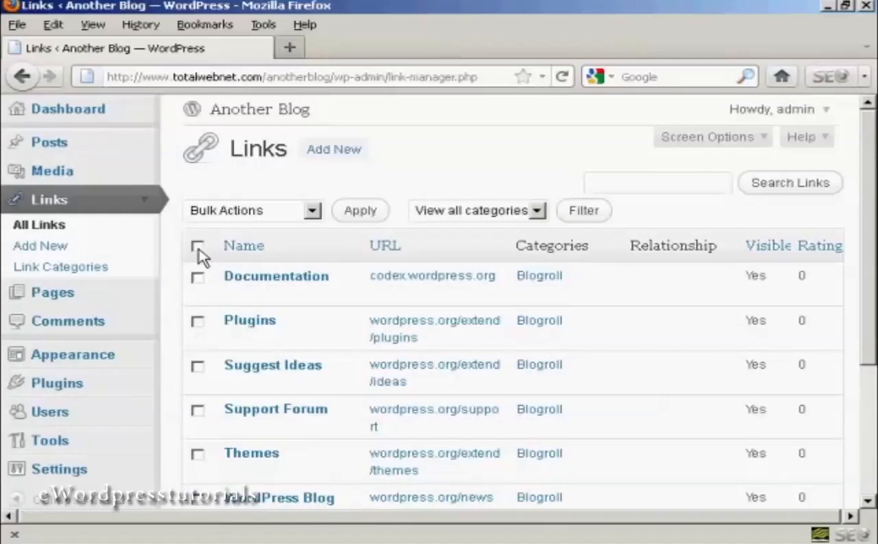
Step: Bulk-delete all seven default Blogroll links, then return to the Dashboard
left_click(198, 247)
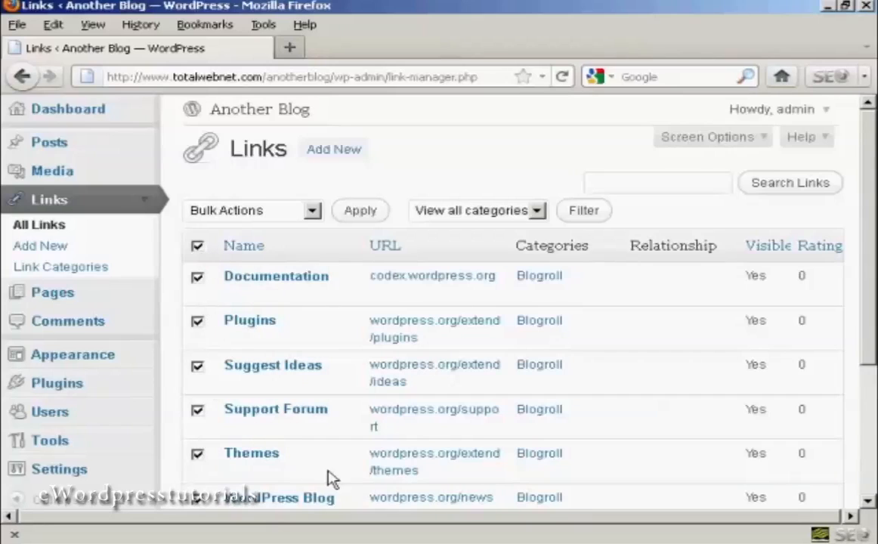
scroll("down", 3)
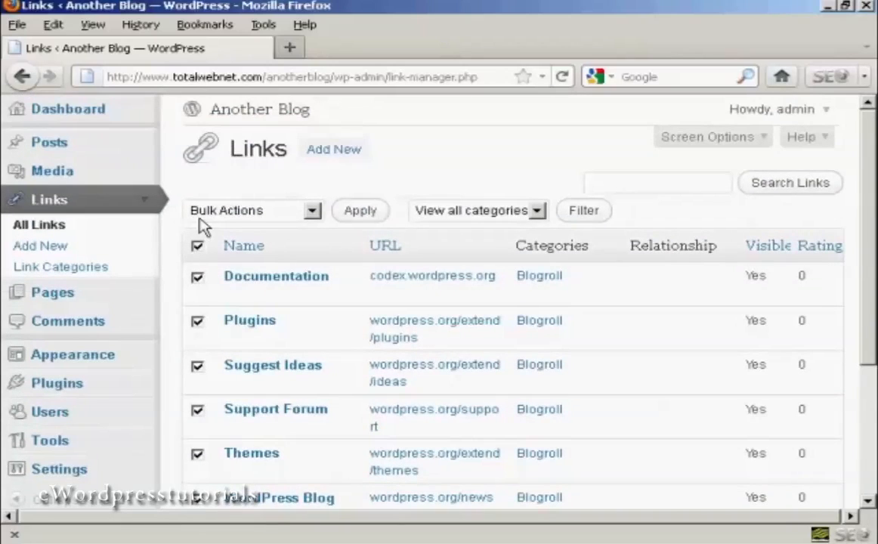
mouse_move(319, 217)
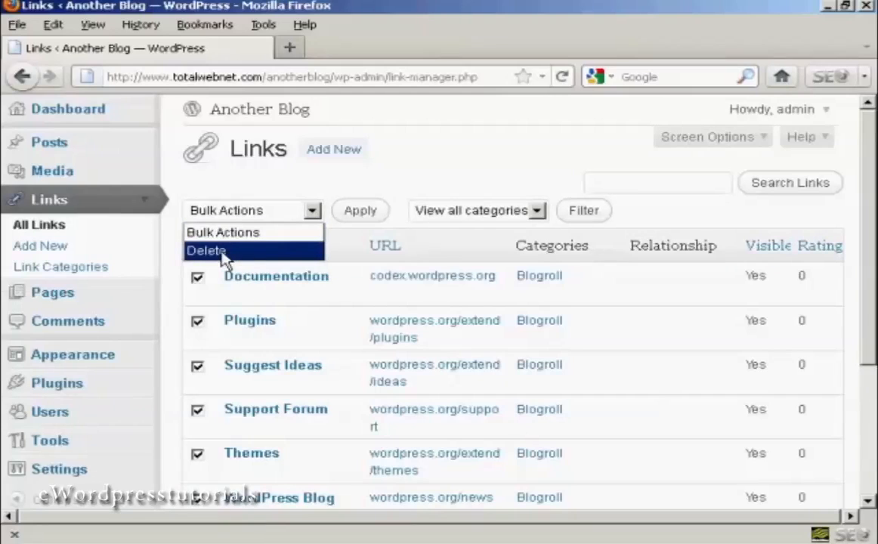
left_click(208, 250)
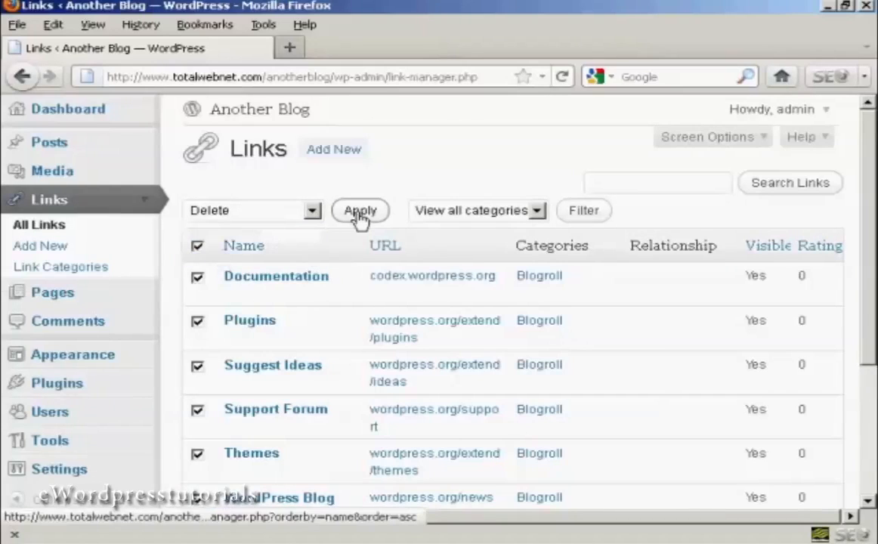
left_click(360, 210)
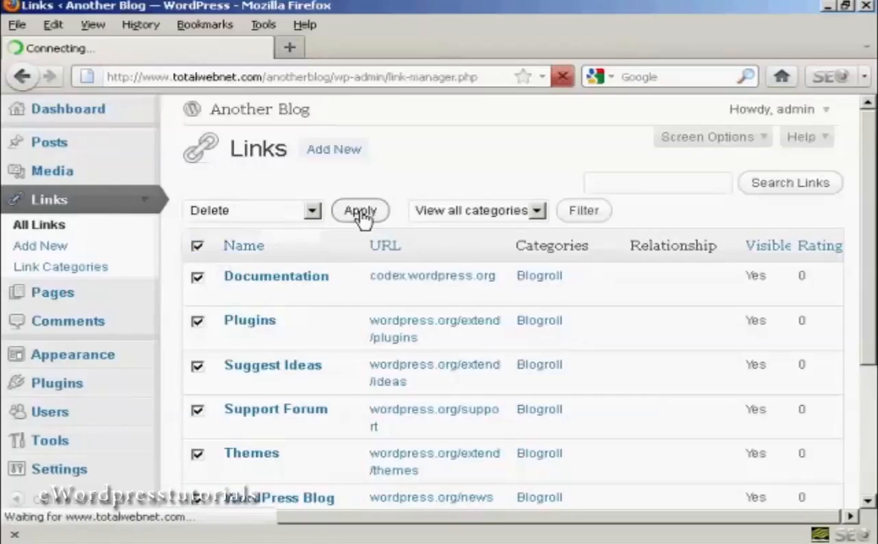
left_click(359, 210)
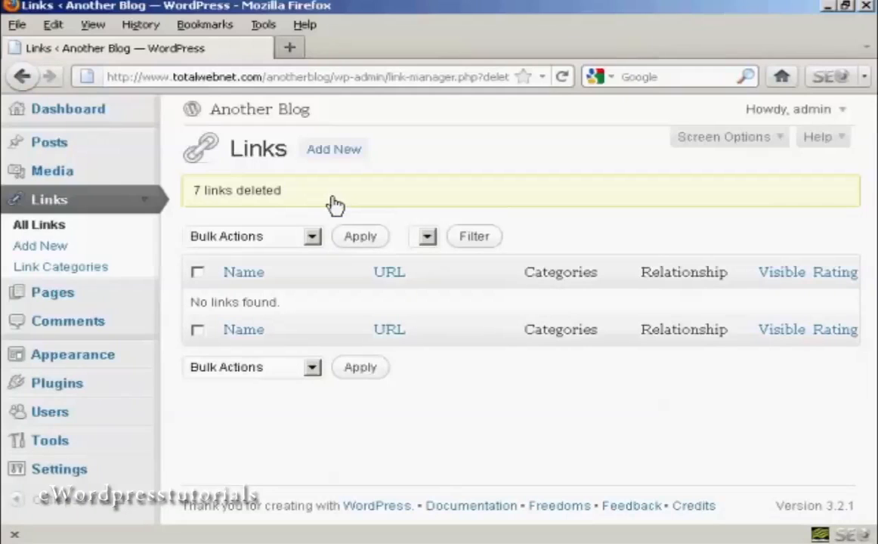
mouse_move(60, 267)
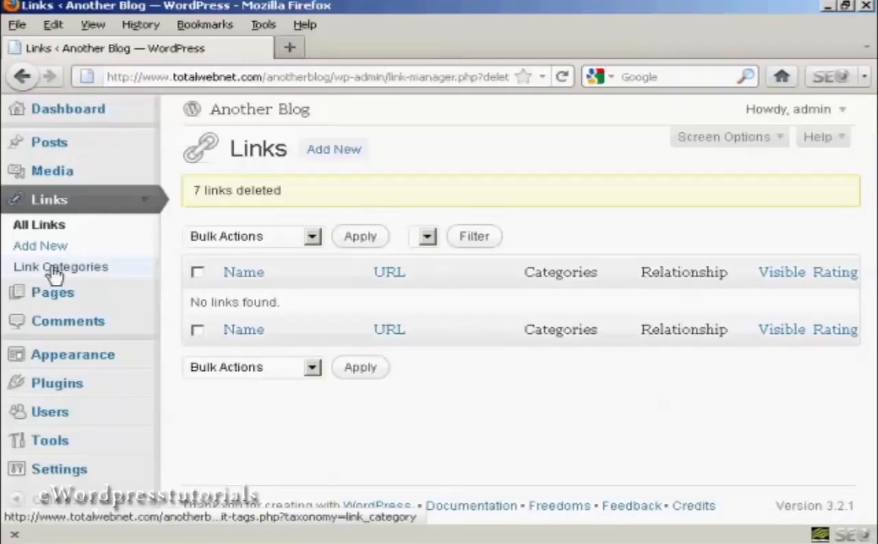
left_click(62, 108)
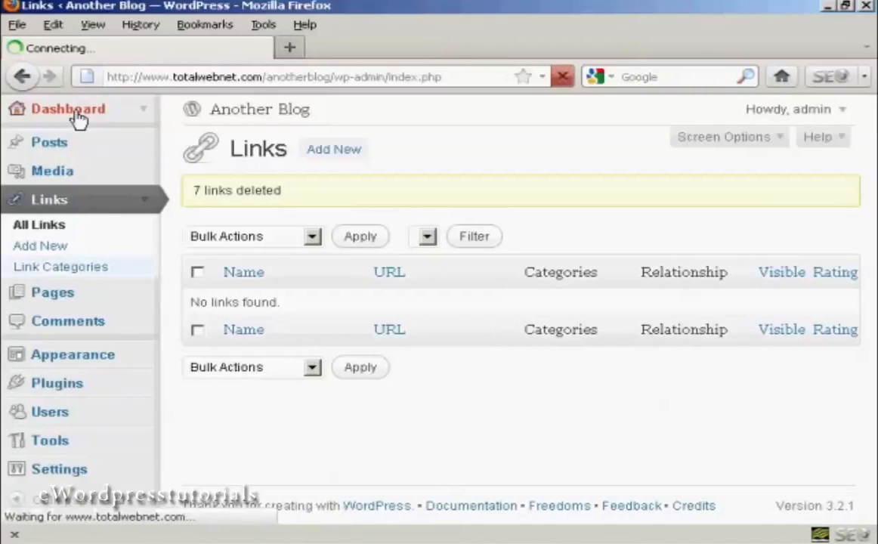
left_click(67, 109)
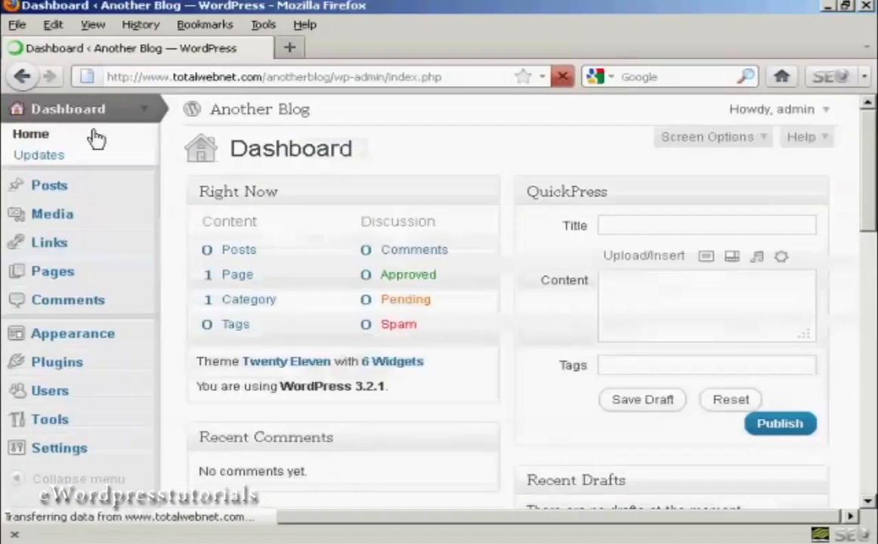
mouse_move(237, 281)
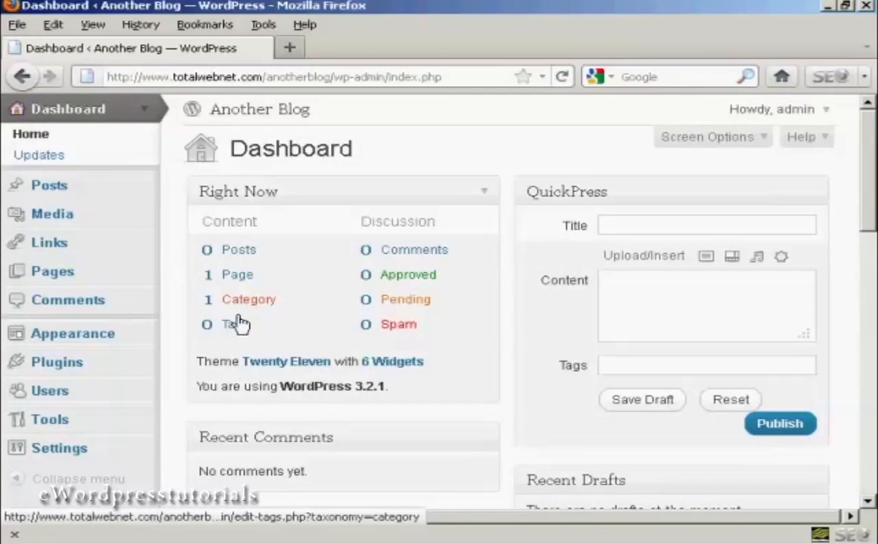
Step: Open Pages from the Right Now box and send Sample Page to the trash
left_click(237, 274)
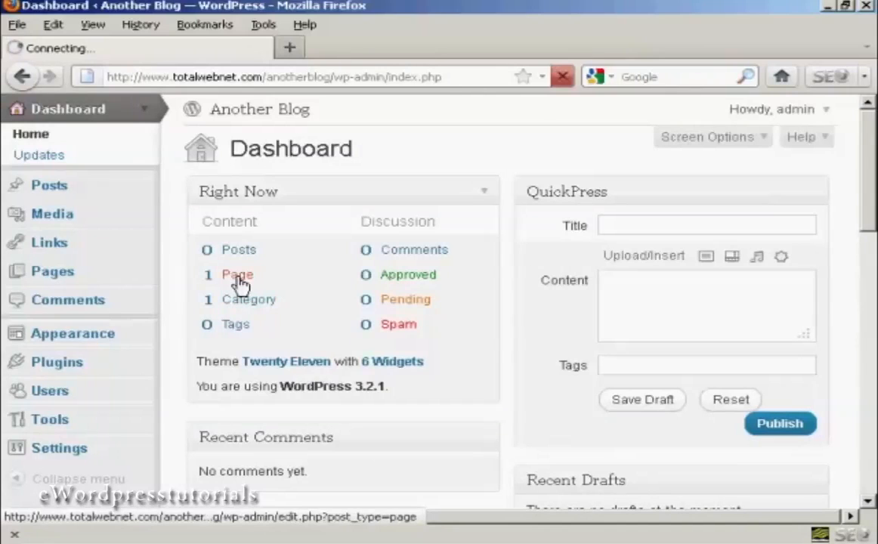
left_click(237, 275)
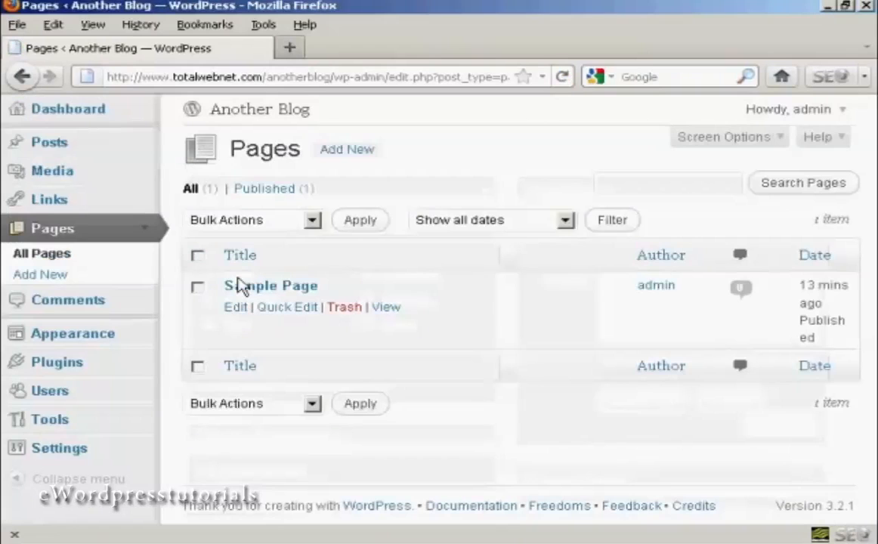
mouse_move(266, 286)
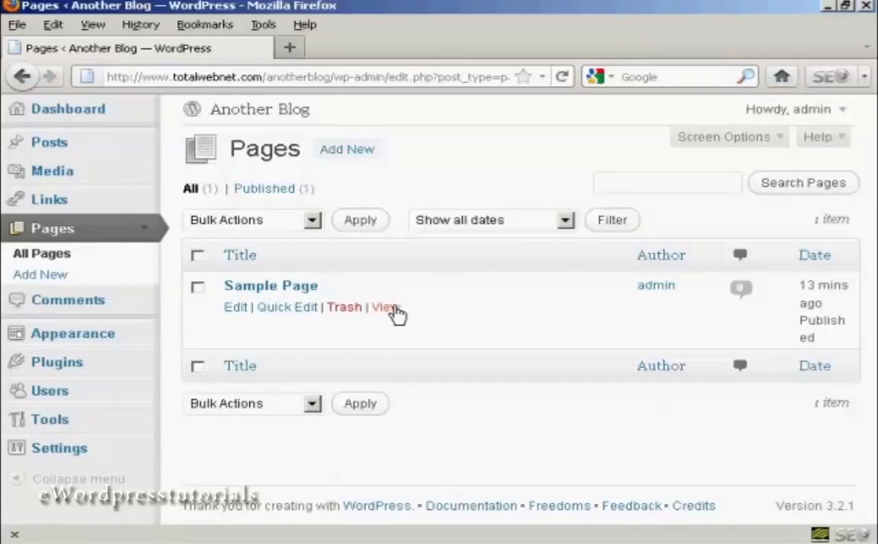
mouse_move(353, 319)
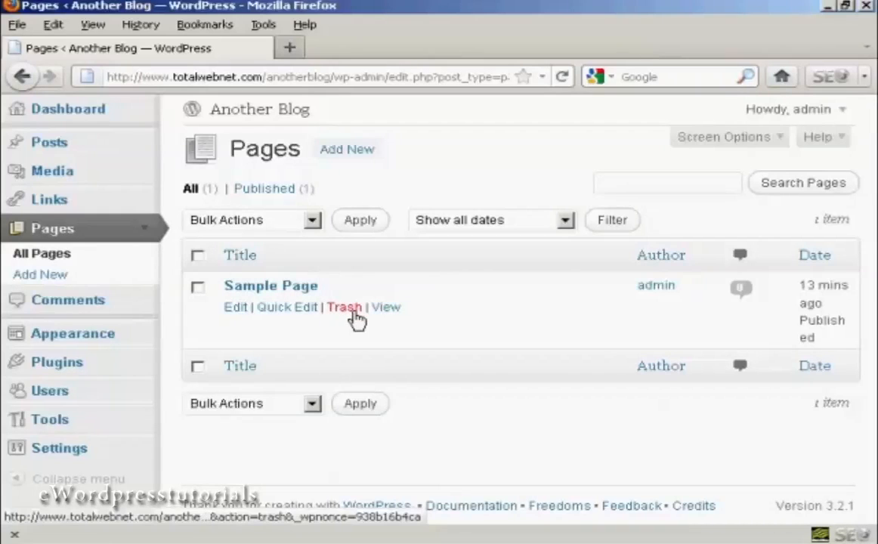
mouse_move(350, 318)
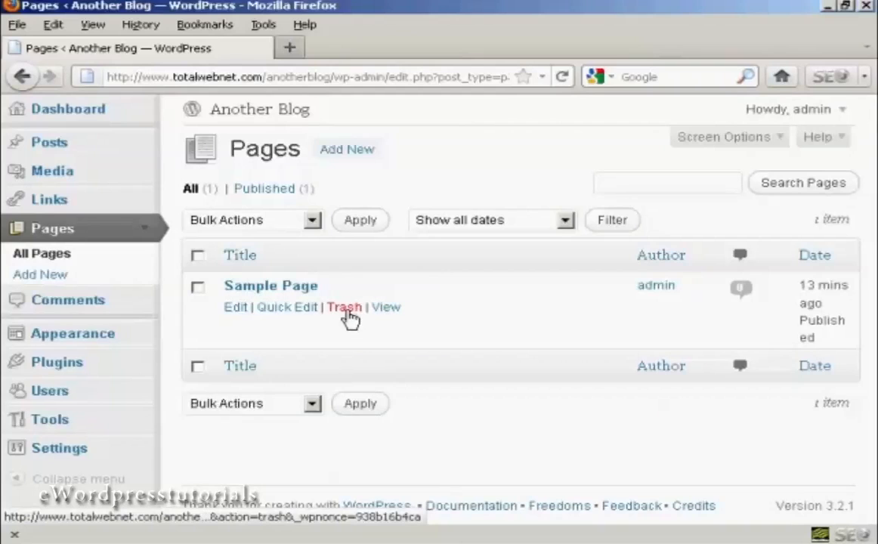
left_click(344, 308)
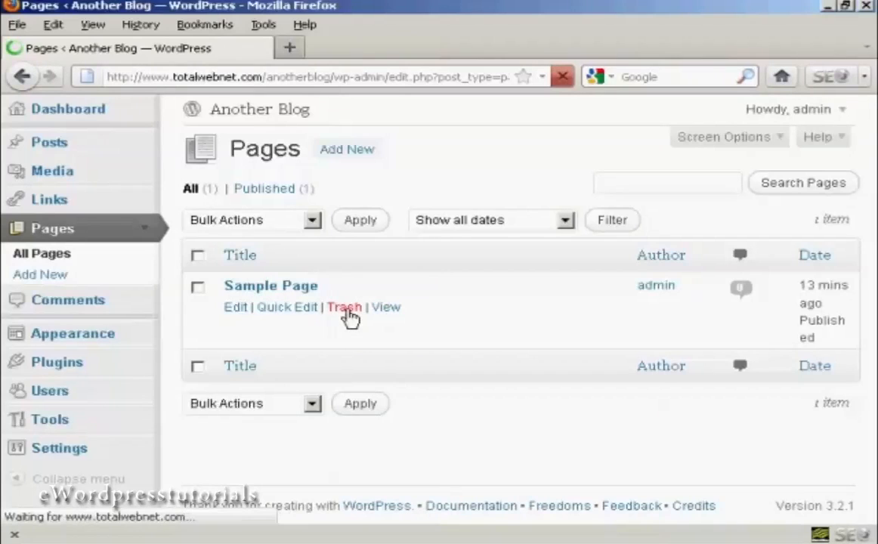
Step: Permanently delete Sample Page via the Trash (1) filter and Bulk Actions
left_click(343, 307)
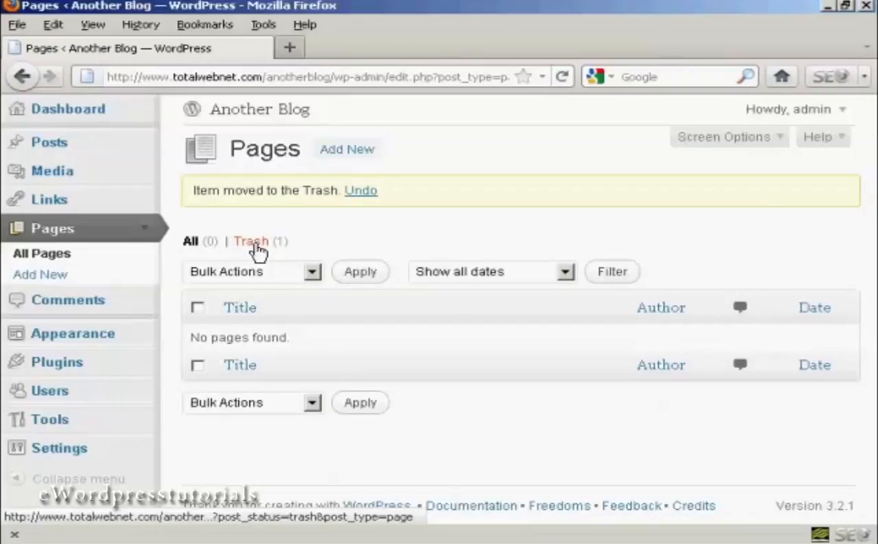
left_click(251, 241)
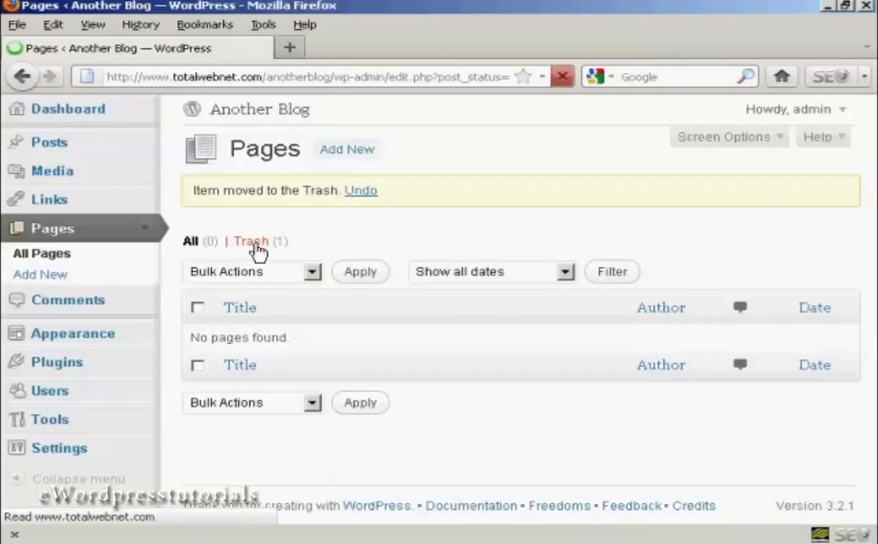
left_click(251, 241)
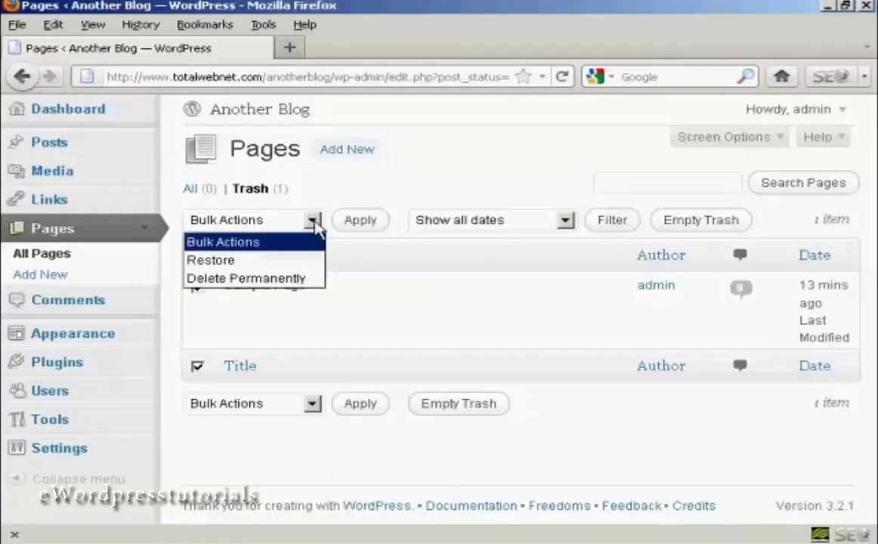
left_click(247, 278)
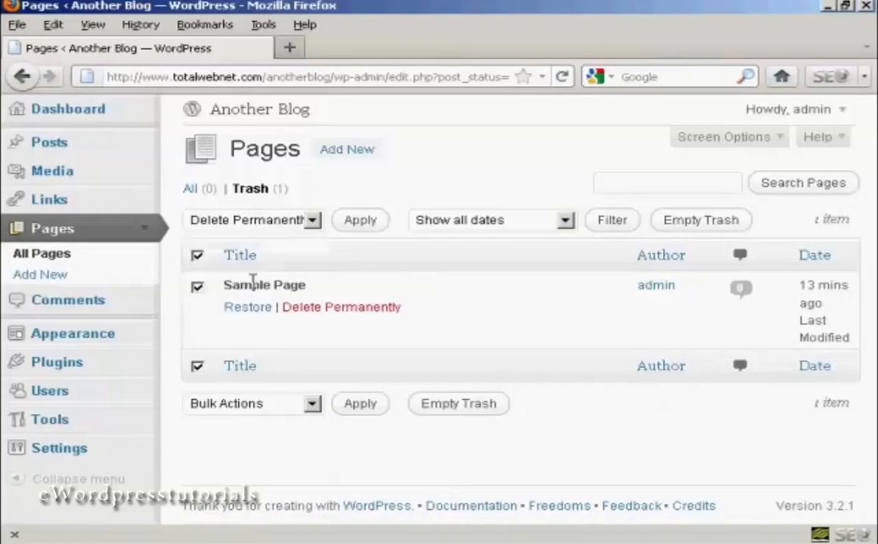
left_click(359, 220)
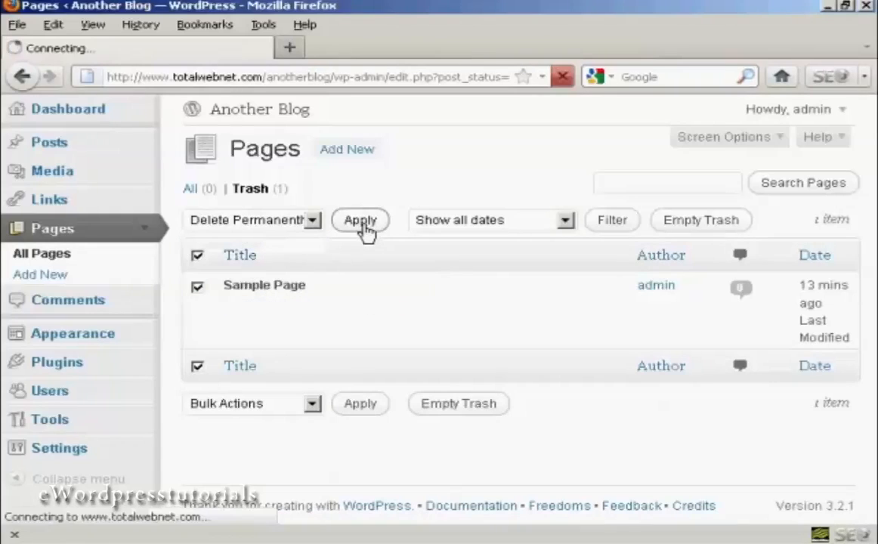
left_click(360, 220)
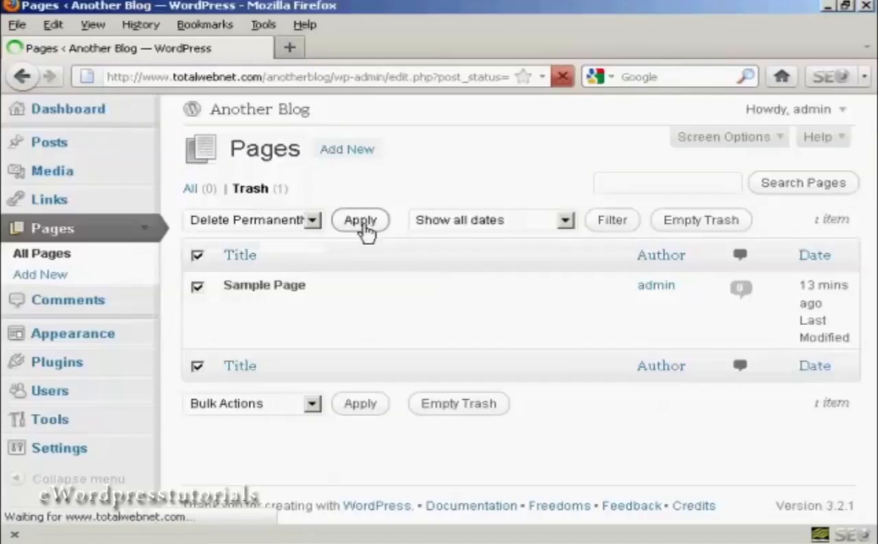
left_click(359, 220)
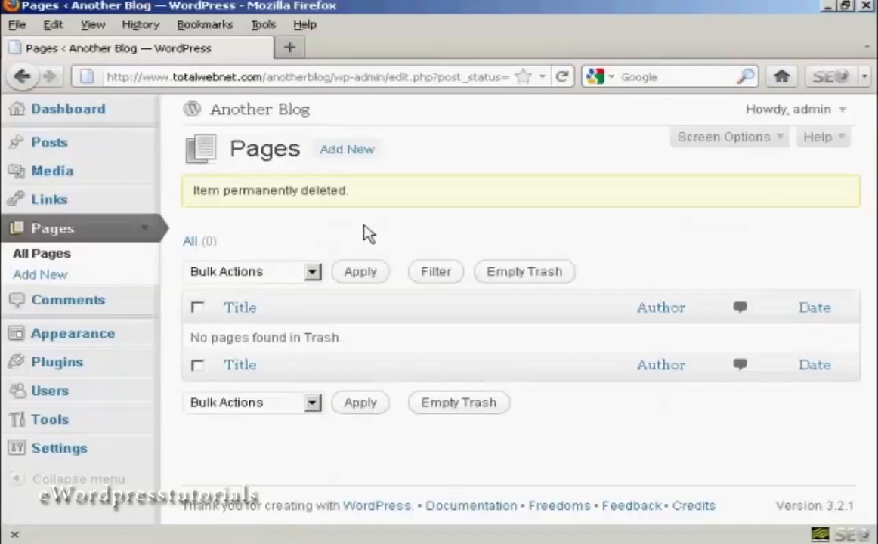
mouse_move(67, 371)
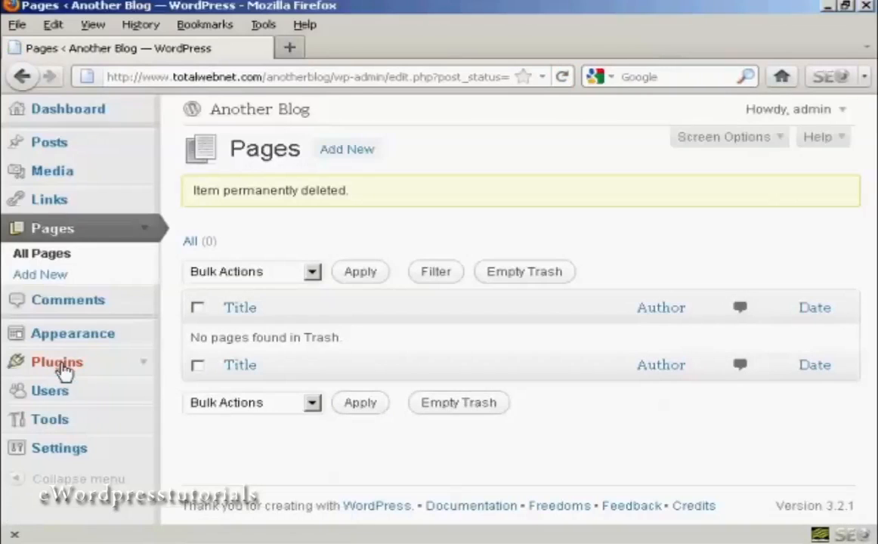
Step: Delete Hello Dolly from Installed Plugins, confirming 'Yes, Delete these files'
left_click(57, 362)
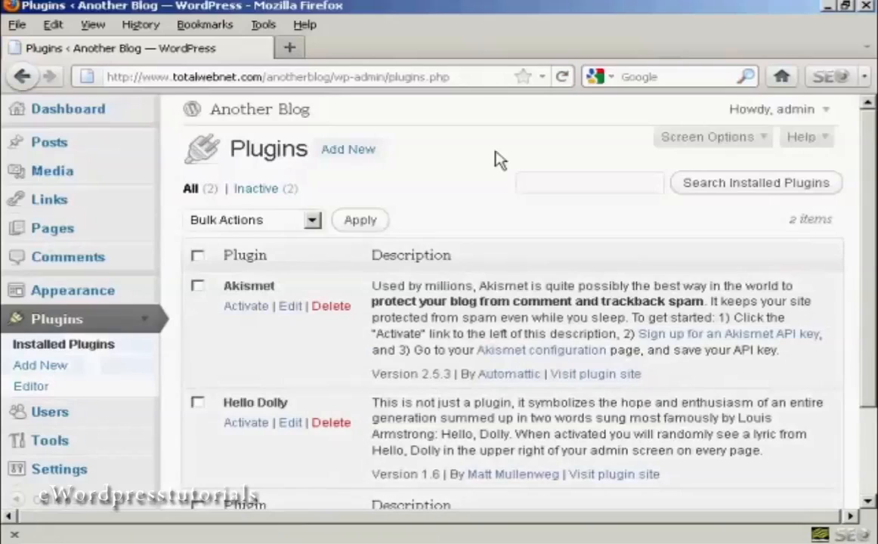
mouse_move(410, 227)
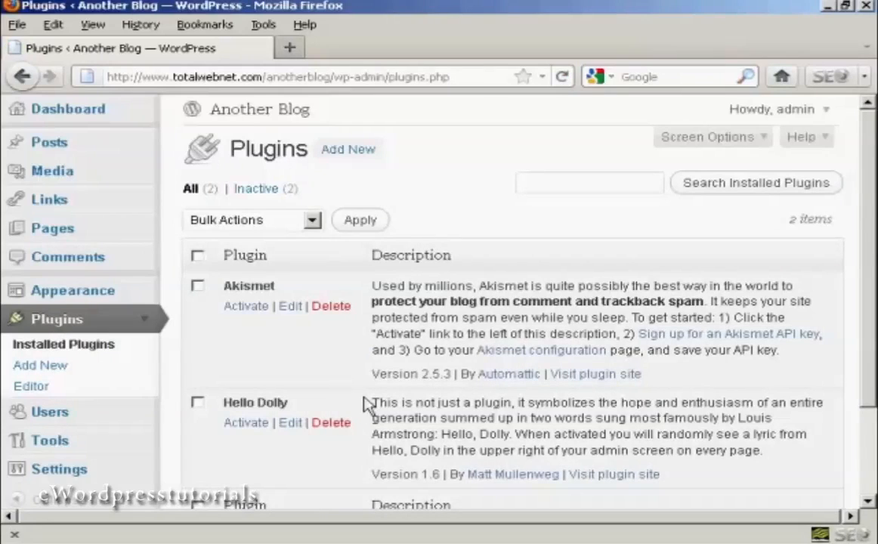
mouse_move(368, 359)
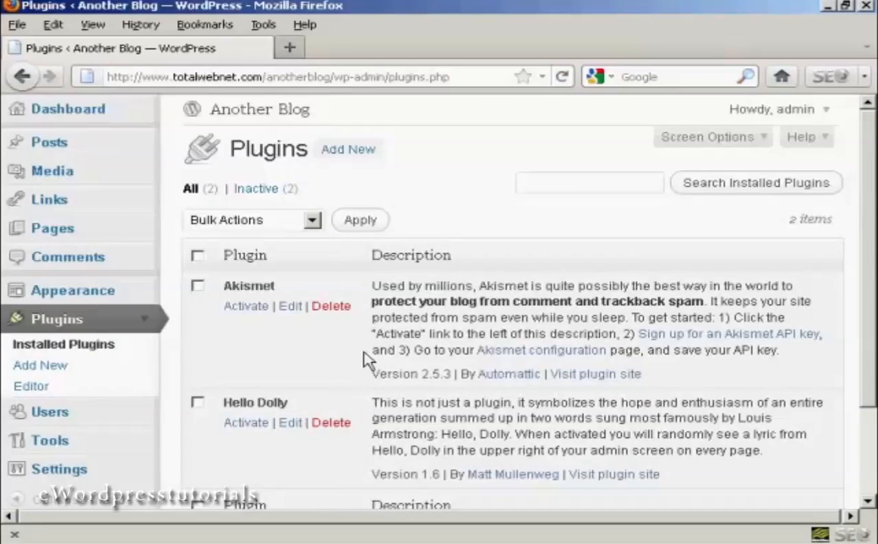
mouse_move(330, 425)
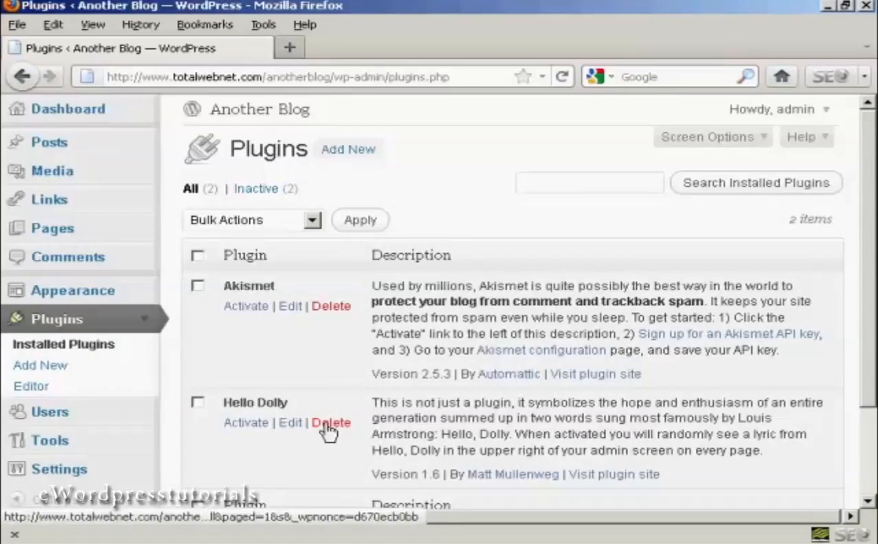
left_click(331, 422)
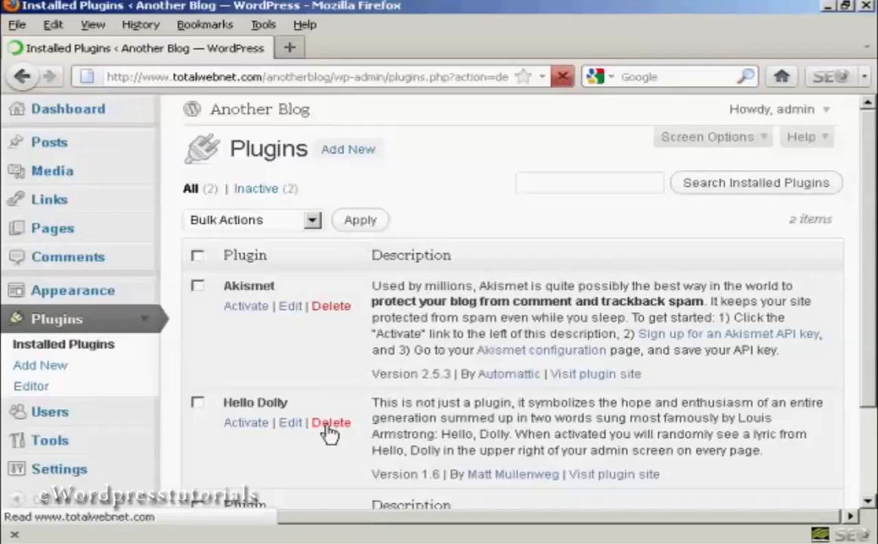
left_click(331, 423)
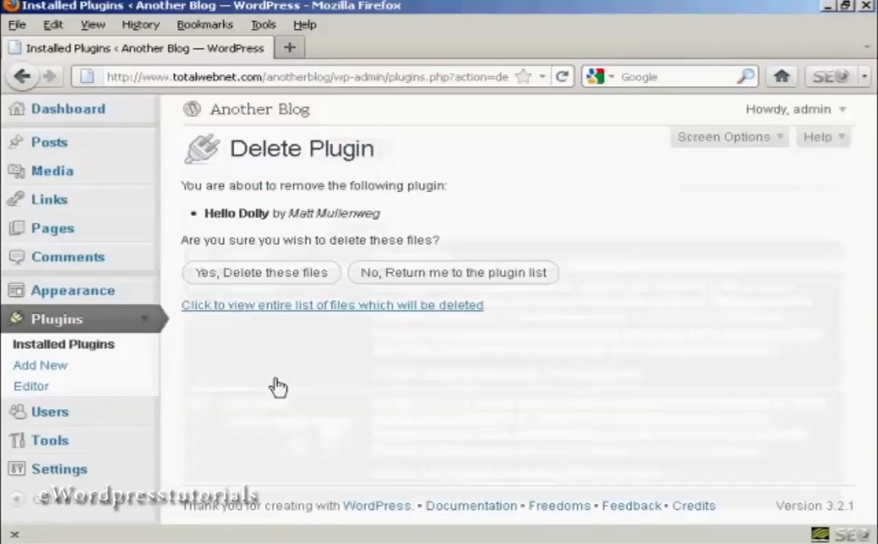
left_click(262, 273)
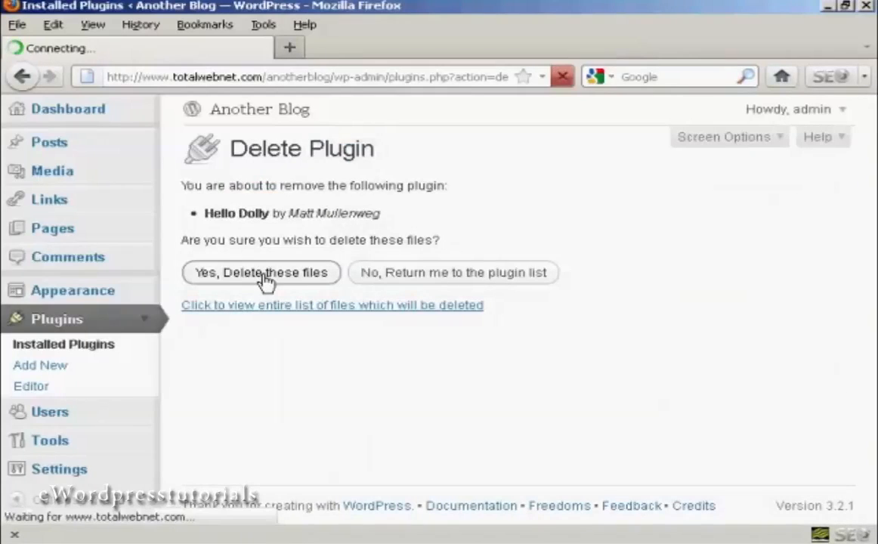
left_click(261, 272)
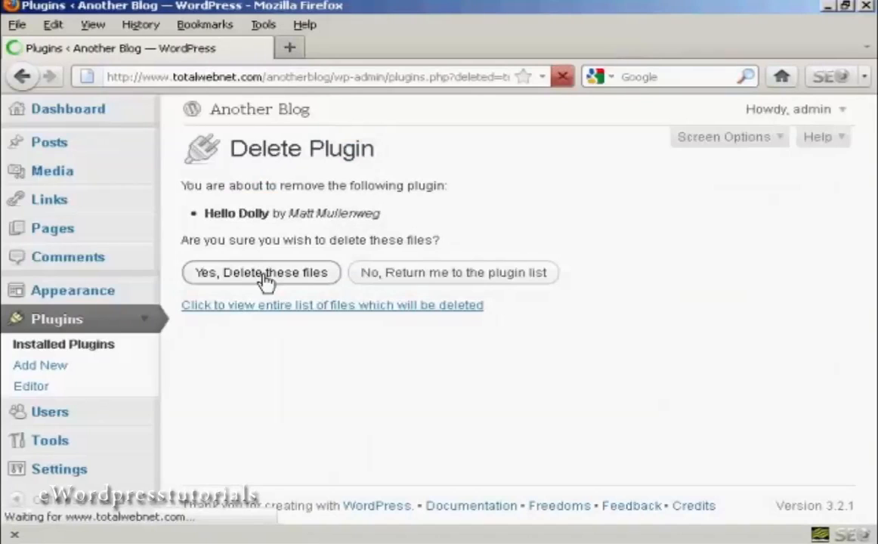
left_click(261, 272)
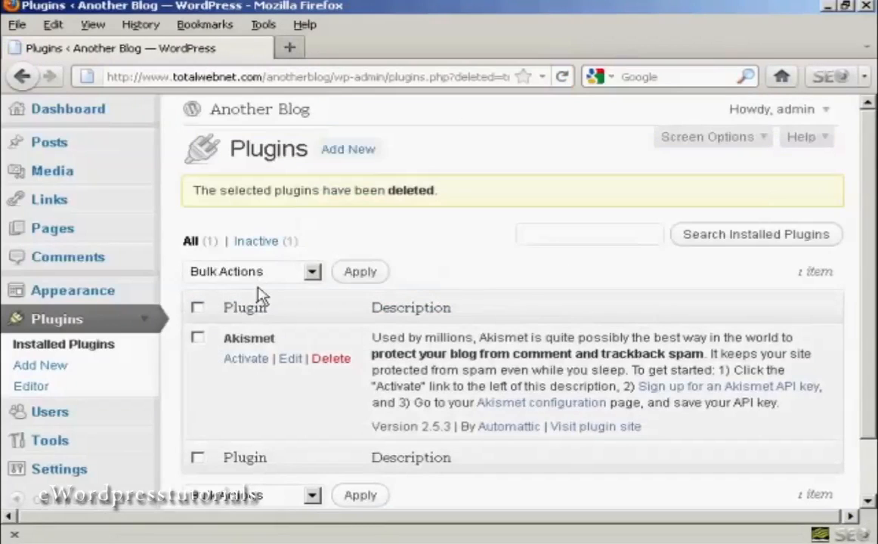
mouse_move(278, 358)
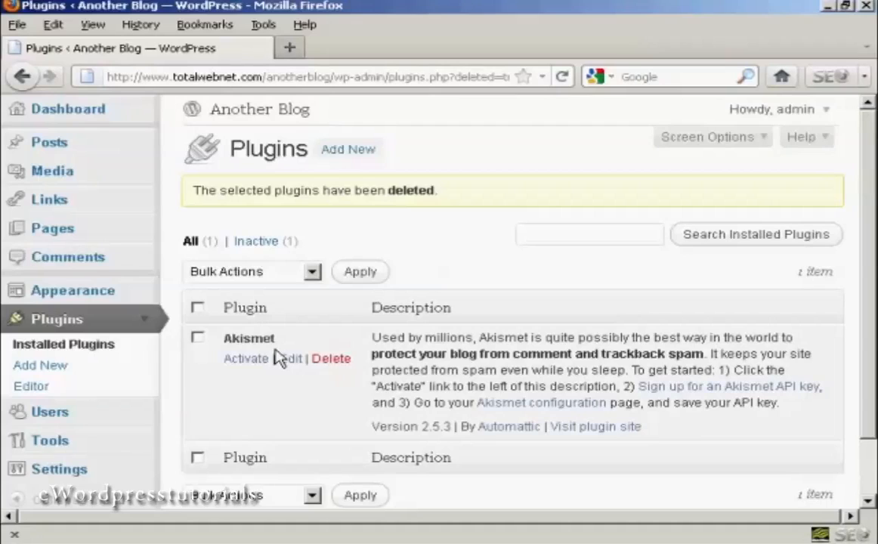
mouse_move(293, 363)
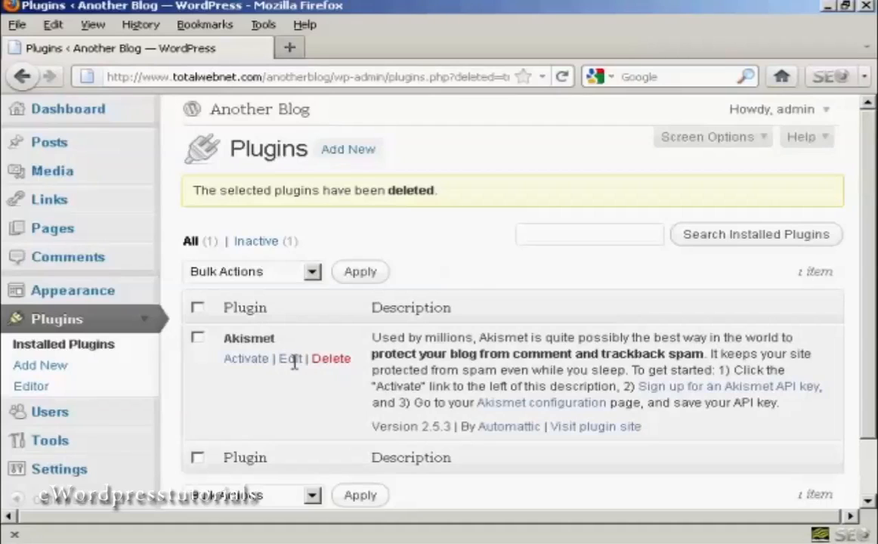
mouse_move(473, 255)
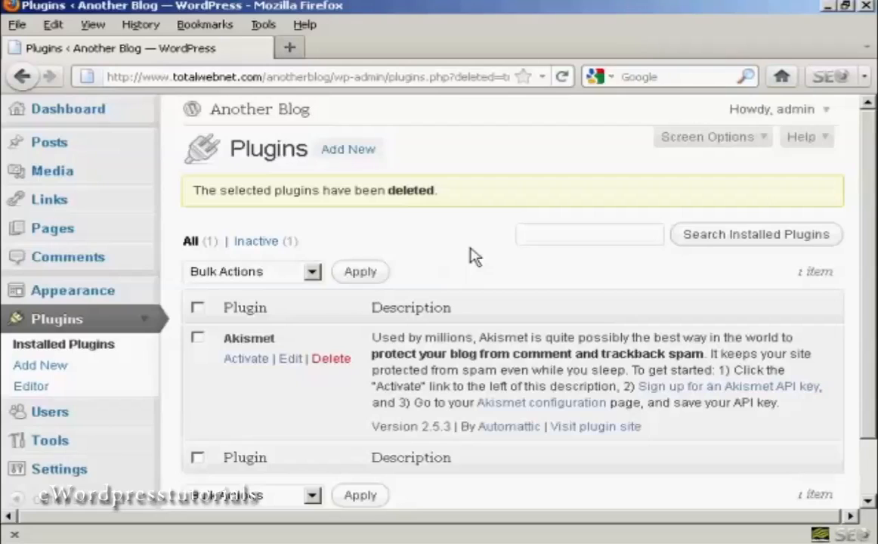
mouse_move(70, 306)
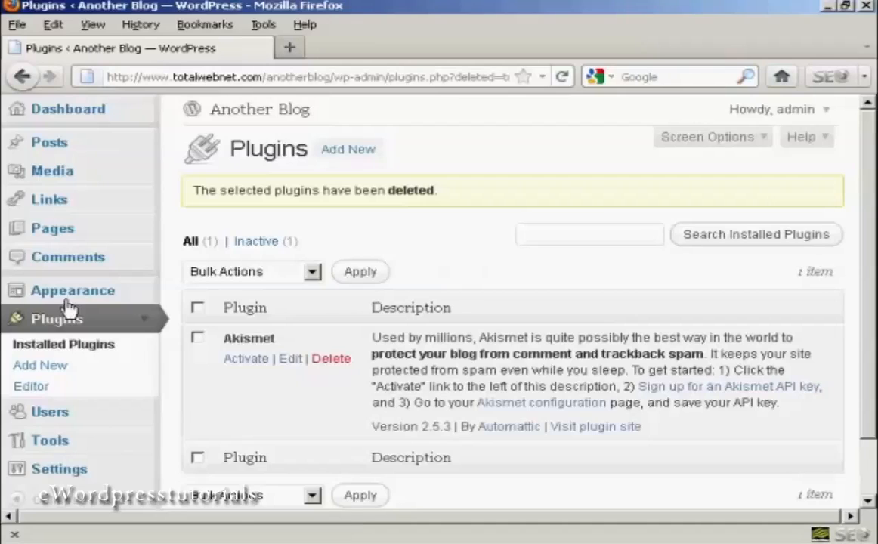
mouse_move(60, 448)
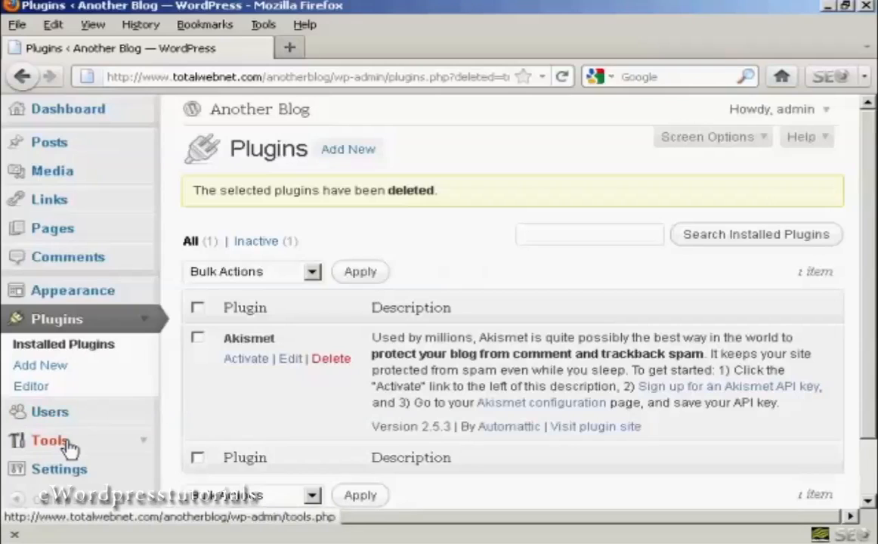
mouse_move(427, 115)
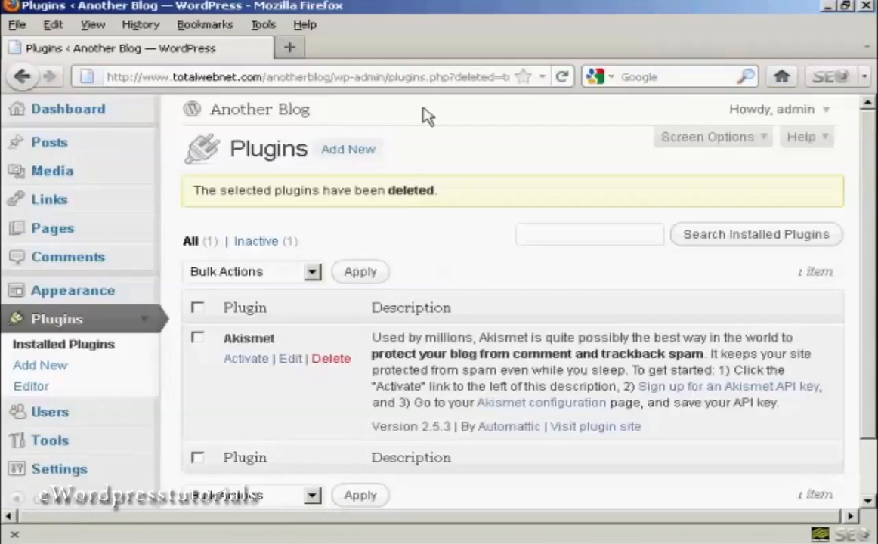
Step: Return to the admin Dashboard from the Plugins page
left_click(68, 109)
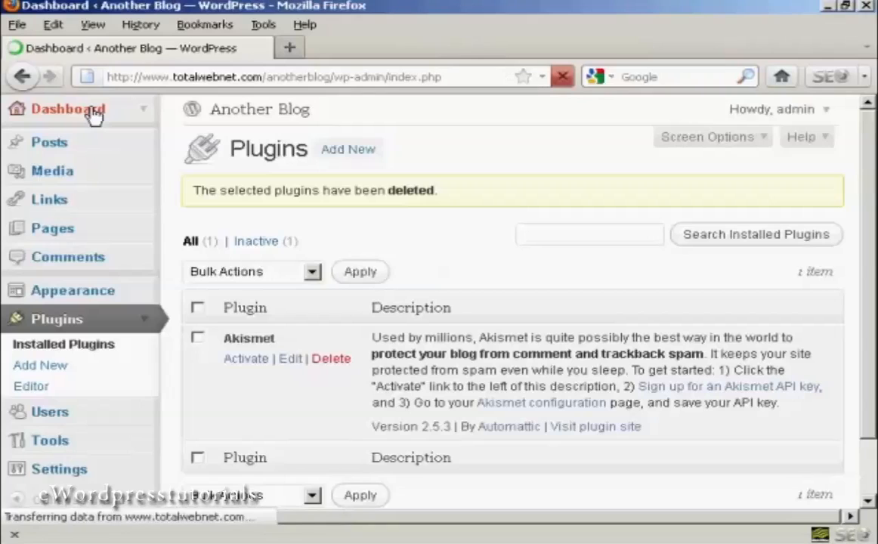
left_click(68, 109)
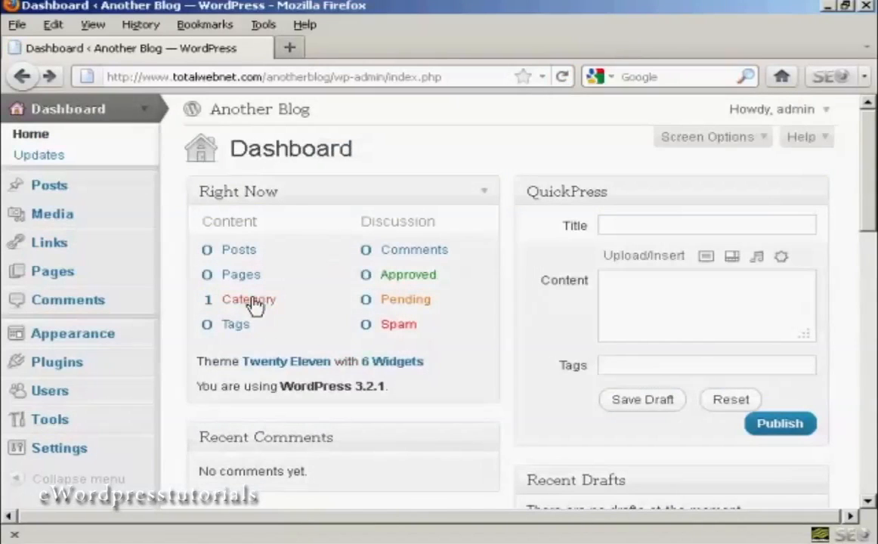
left_click(249, 299)
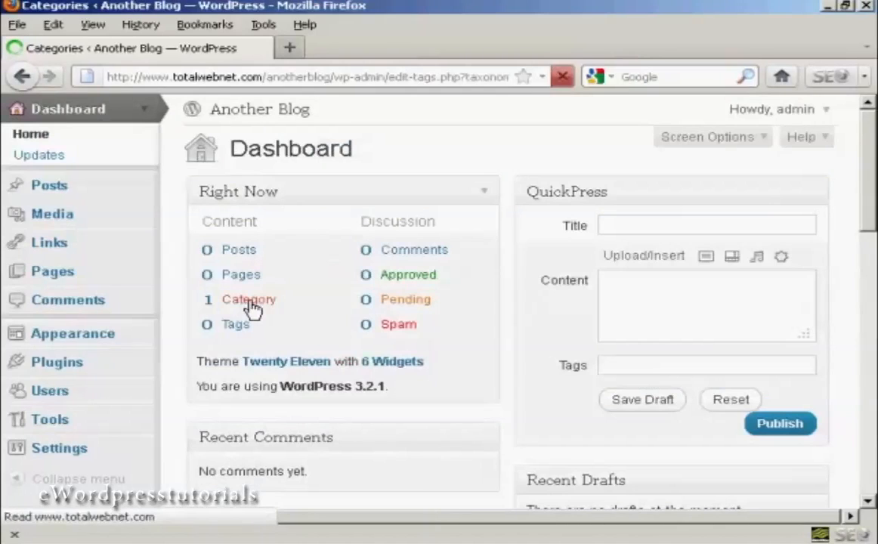
left_click(249, 300)
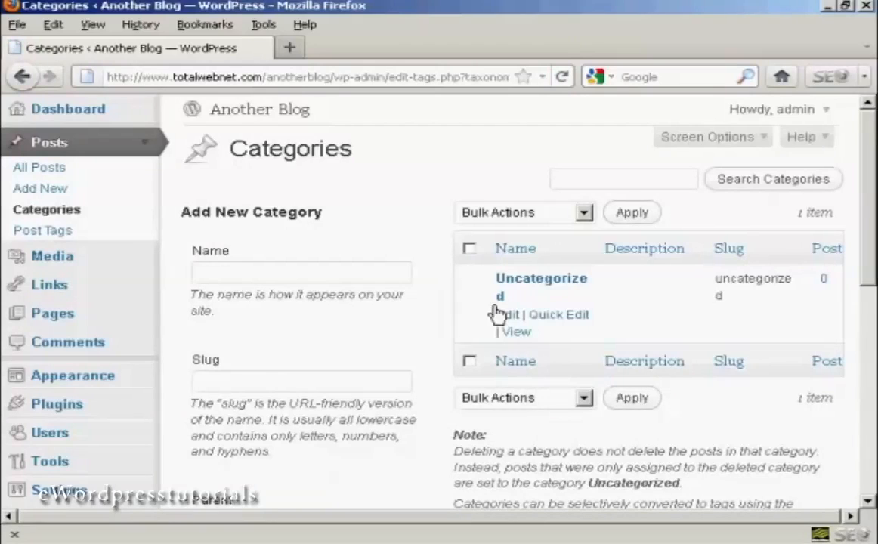
mouse_move(609, 320)
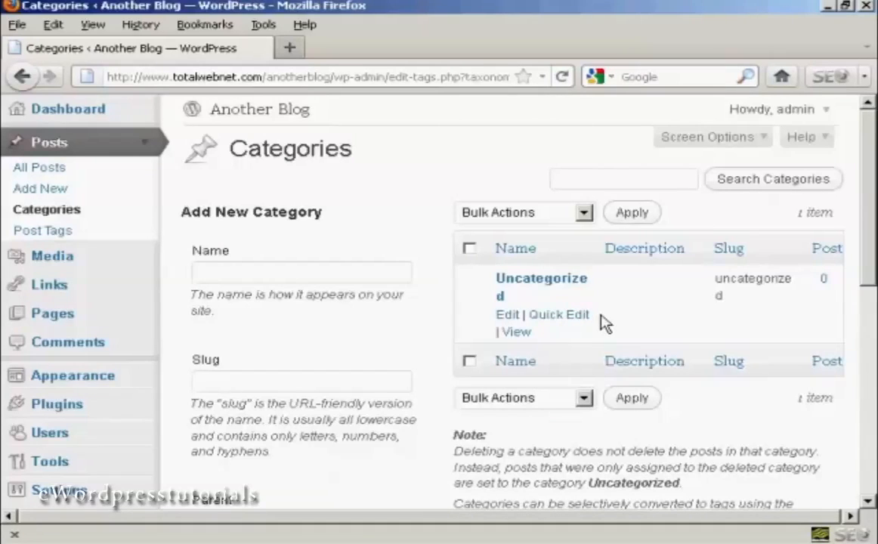
mouse_move(572, 324)
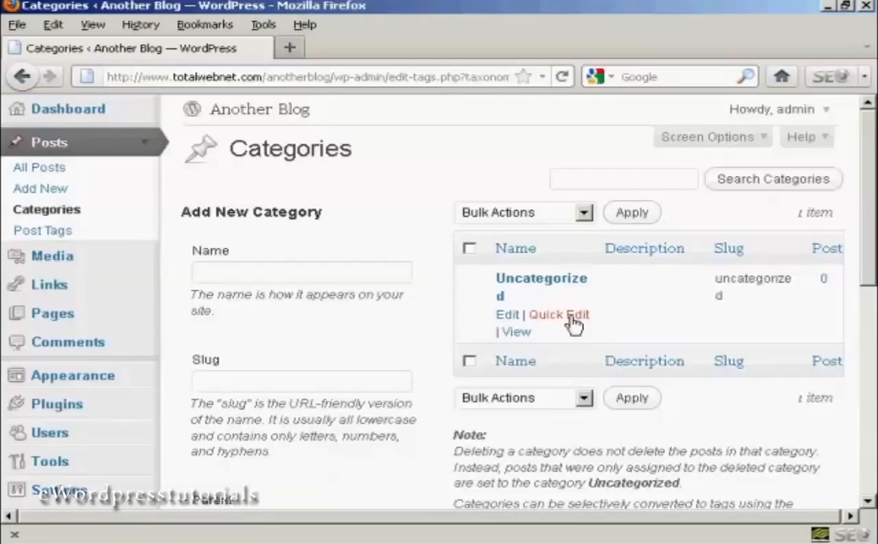
mouse_move(547, 279)
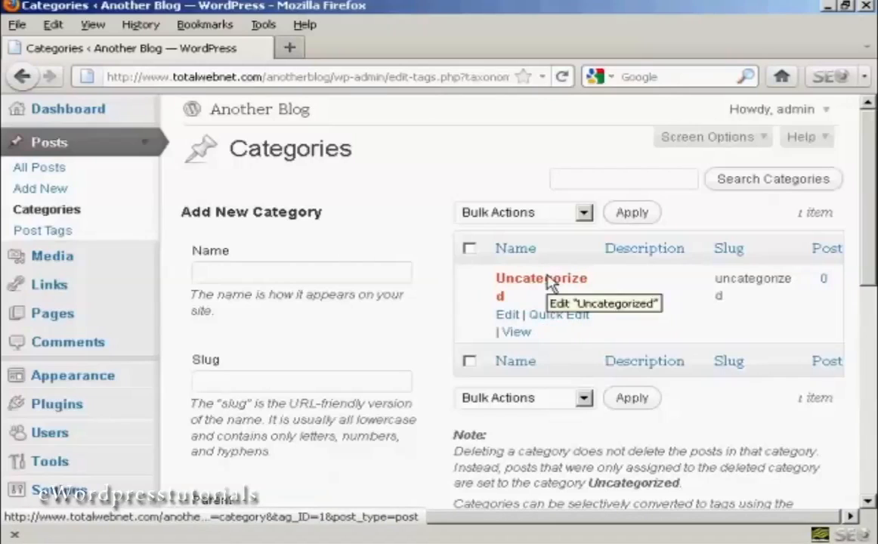
mouse_move(441, 303)
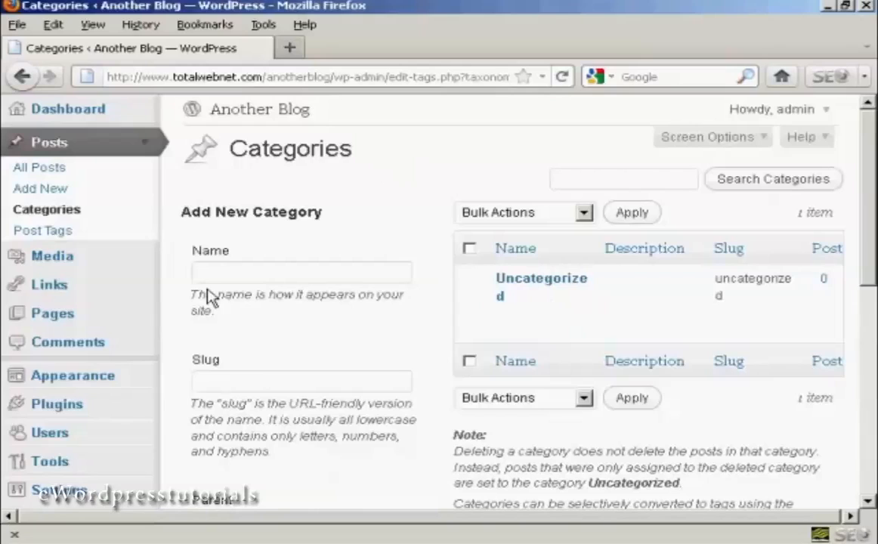
mouse_move(73, 114)
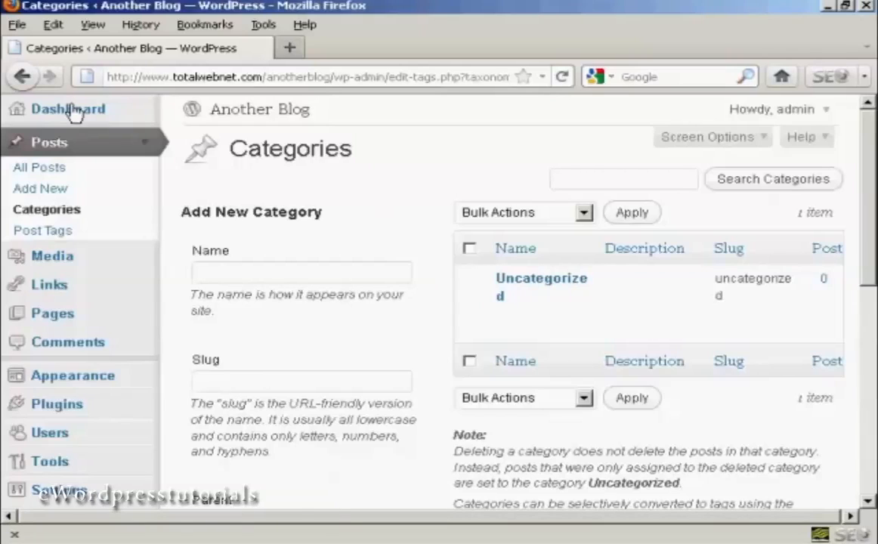
left_click(66, 109)
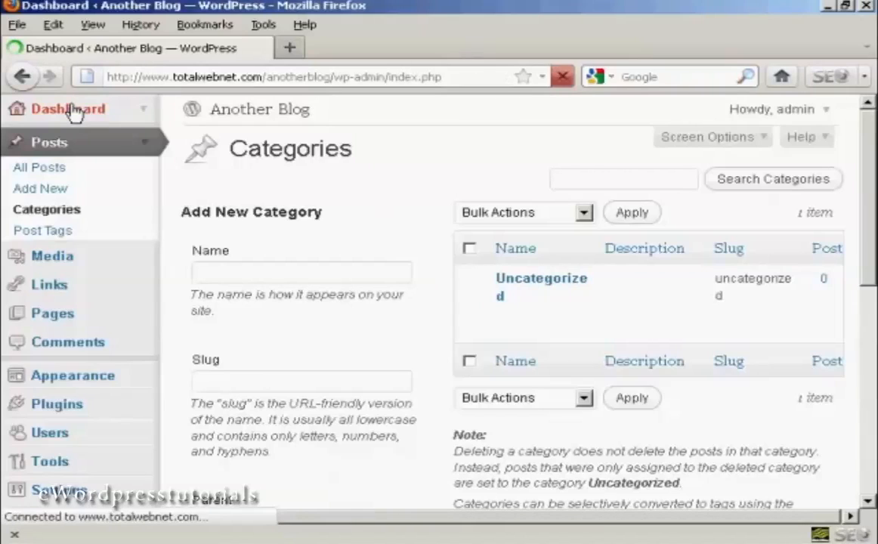
left_click(72, 109)
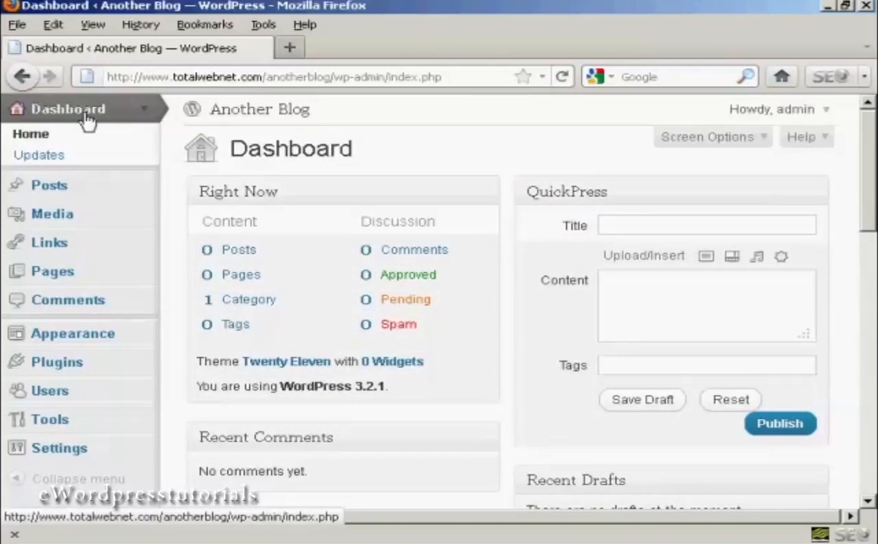